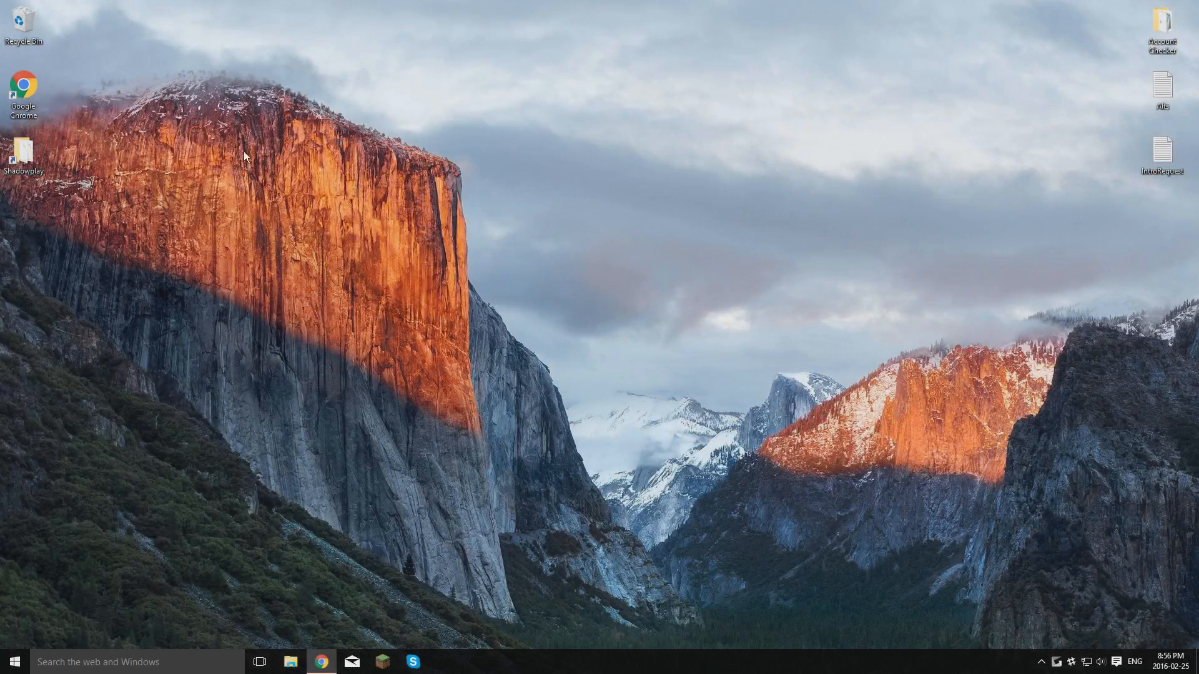
{"action": "mouse_move", "coordinate": [667, 372]}
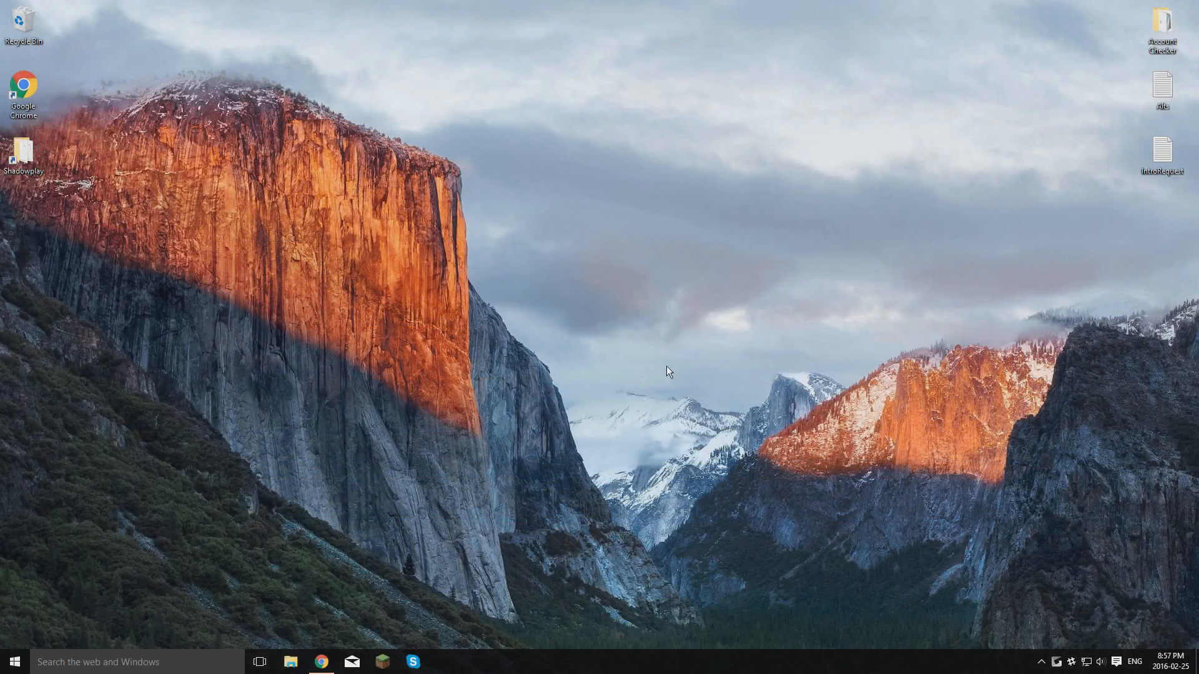
{"action": "mouse_move", "coordinate": [353, 134]}
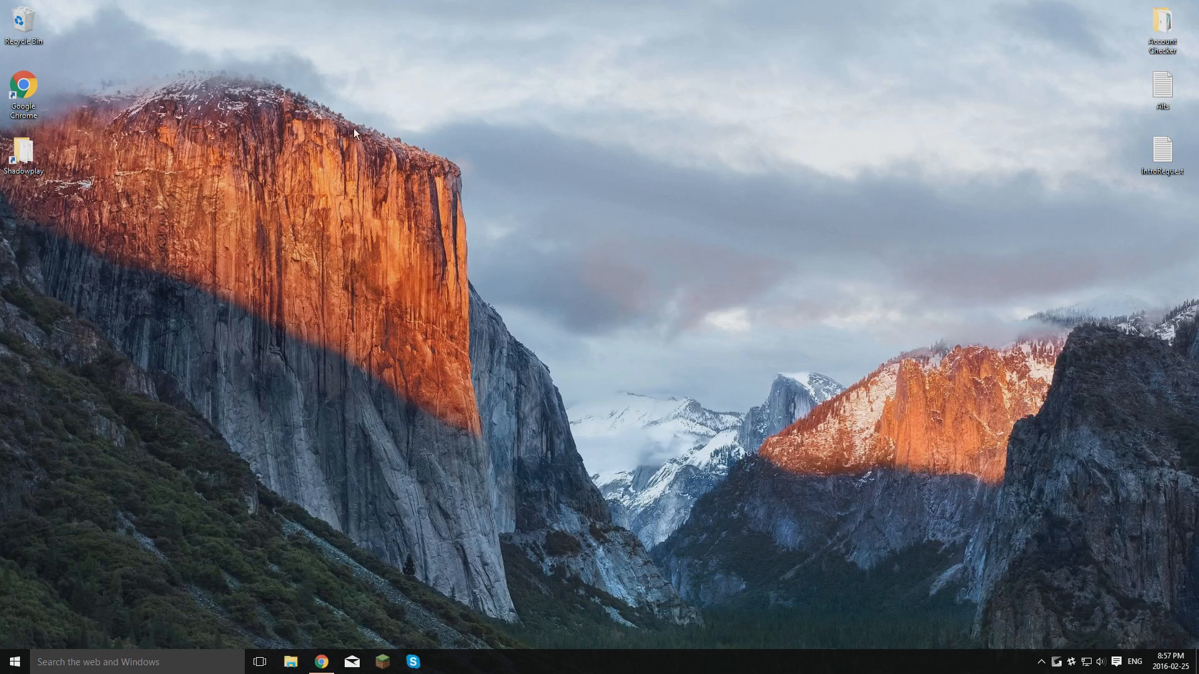
{"action": "mouse_move", "coordinate": [589, 280]}
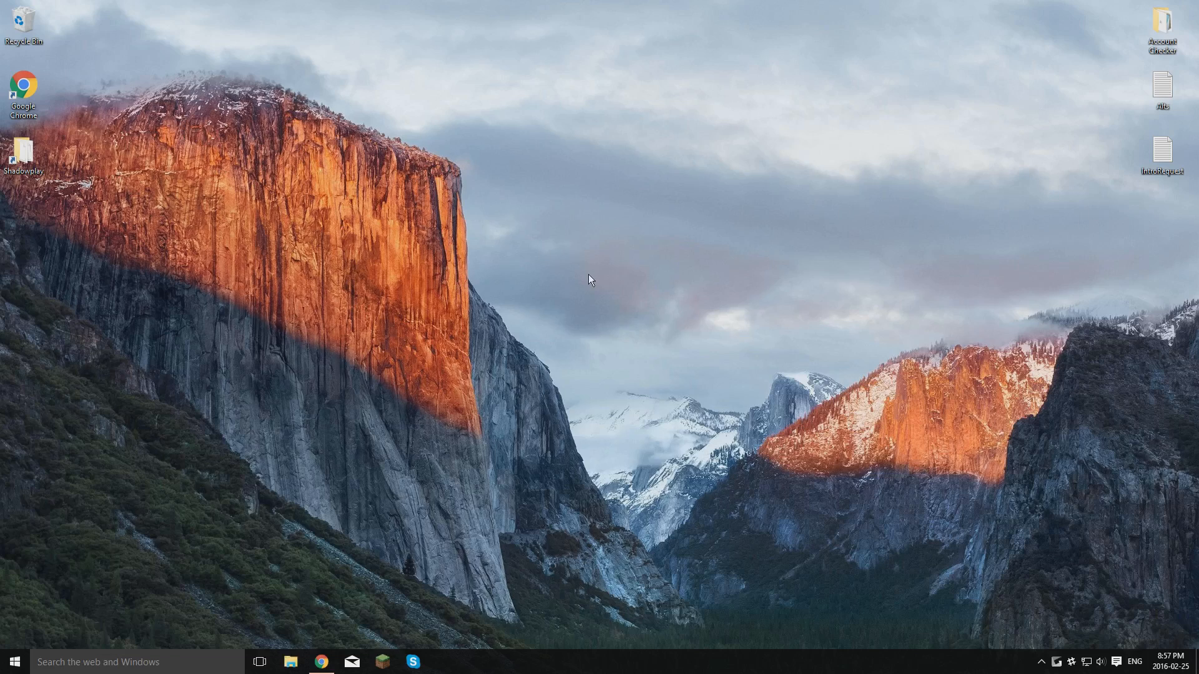
{"action": "mouse_move", "coordinate": [702, 329]}
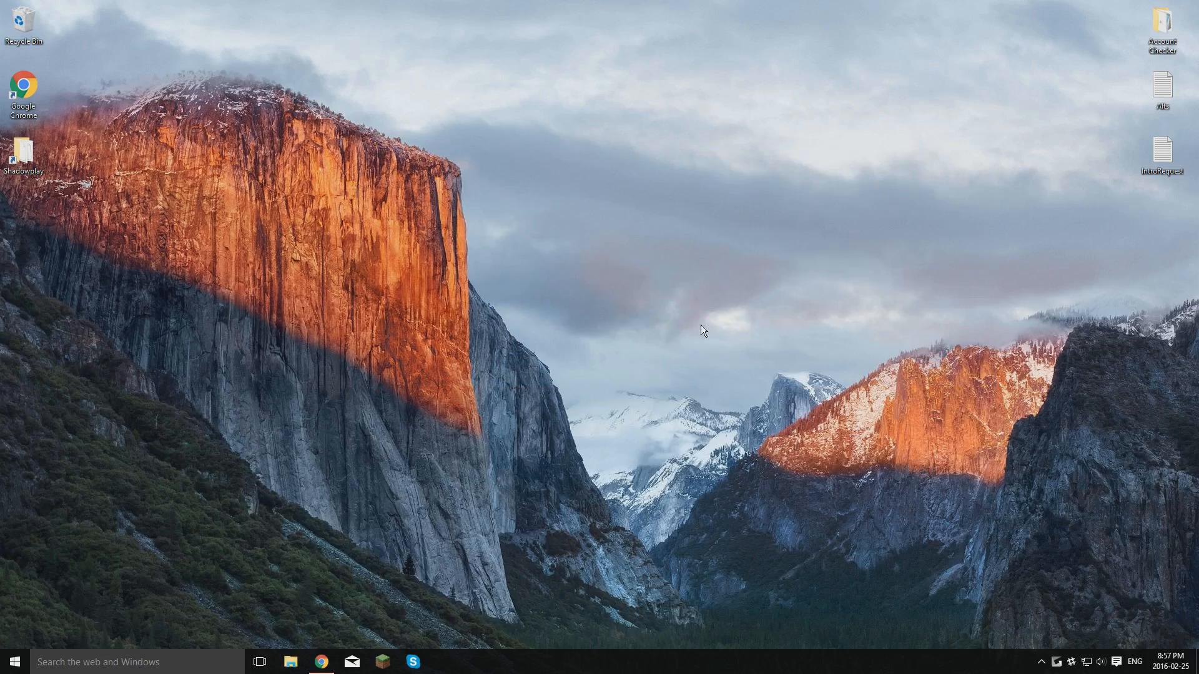
{"action": "mouse_move", "coordinate": [343, 632]}
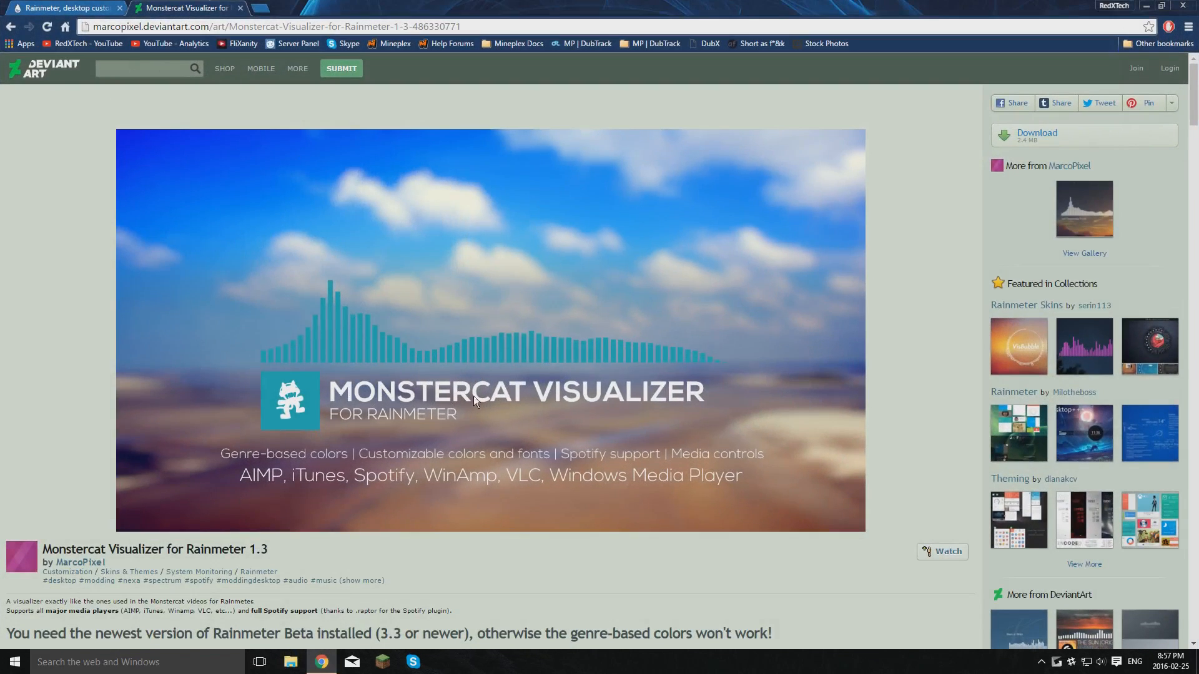
{"action": "mouse_move", "coordinate": [427, 316]}
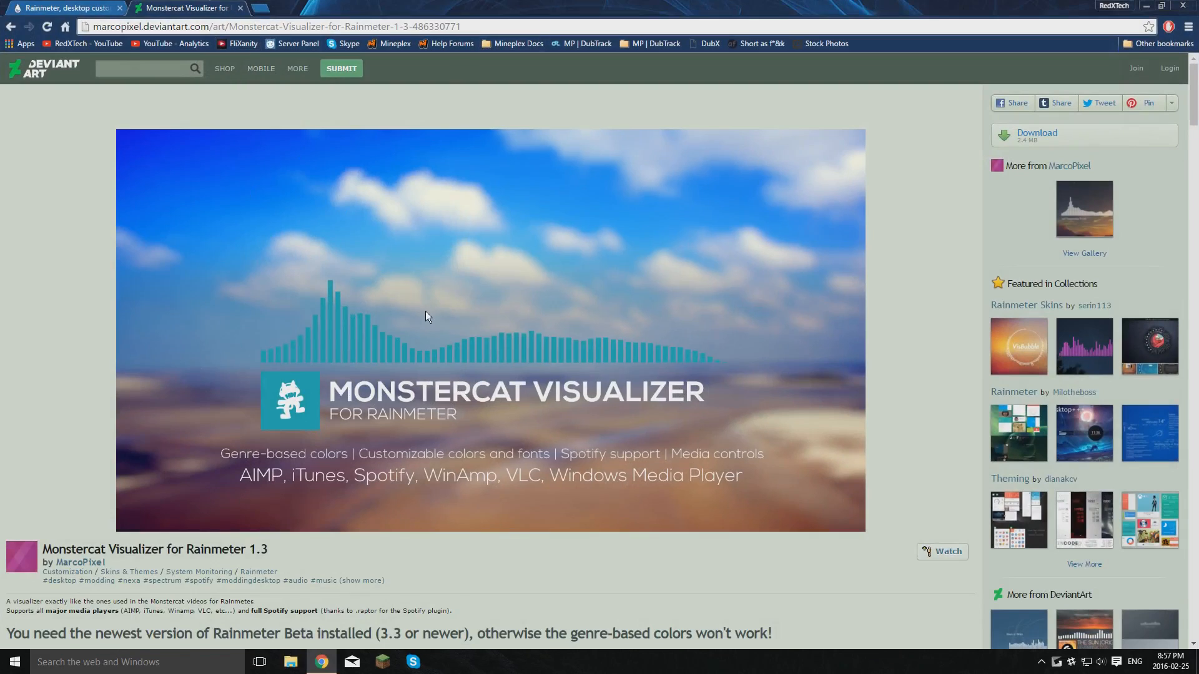
- Download the Monstercat Visualizer skin from DeviantArt and the Rainmeter 4.0 Beta installer from rainmeter.net
{"action": "left_click", "coordinate": [1036, 132]}
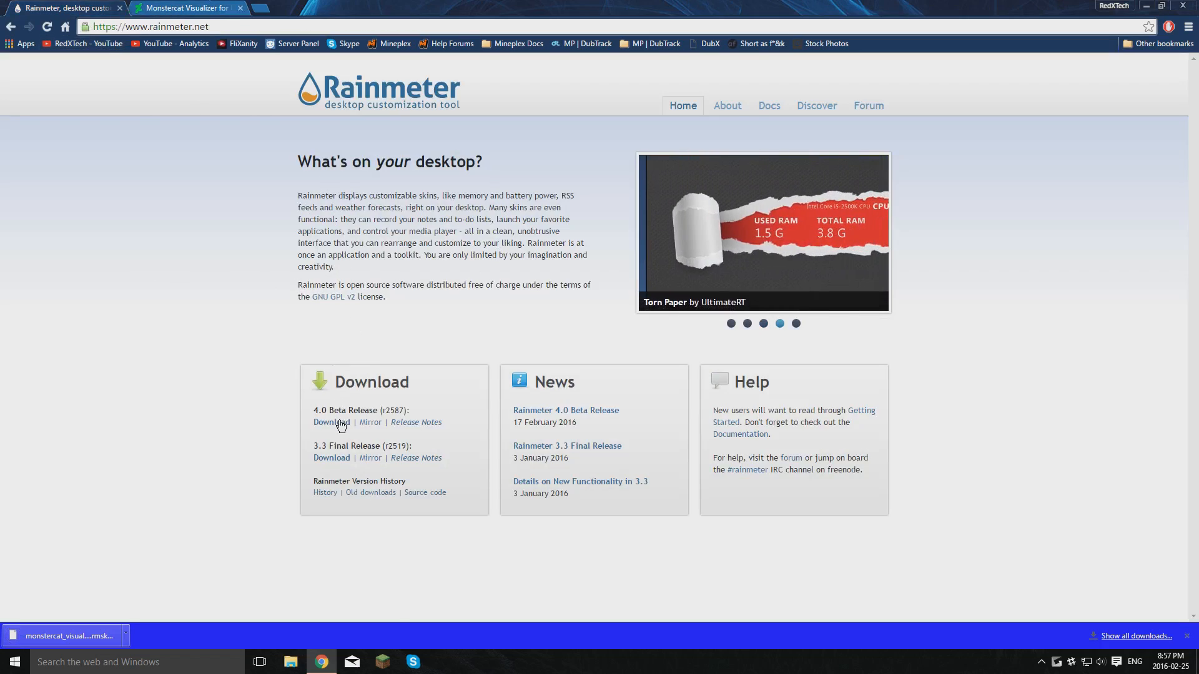
{"action": "left_click", "coordinate": [331, 422]}
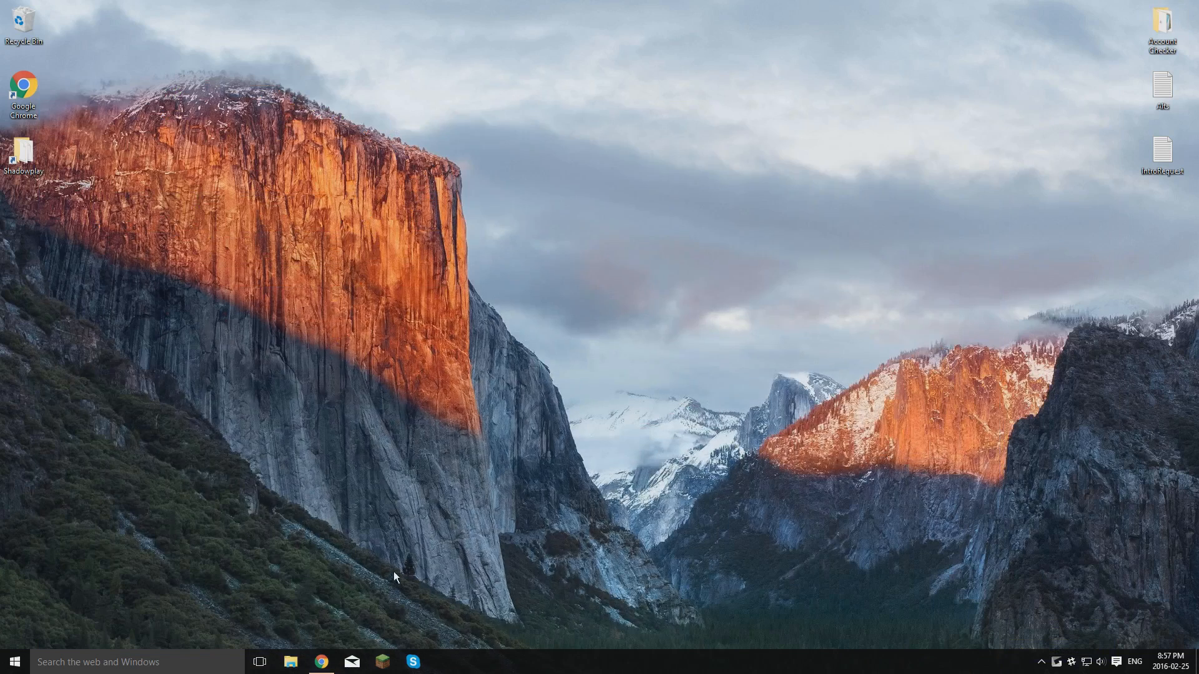
- Launch the Rainmeter installer from the Downloads folder with English as the setup language
{"action": "left_click", "coordinate": [289, 661]}
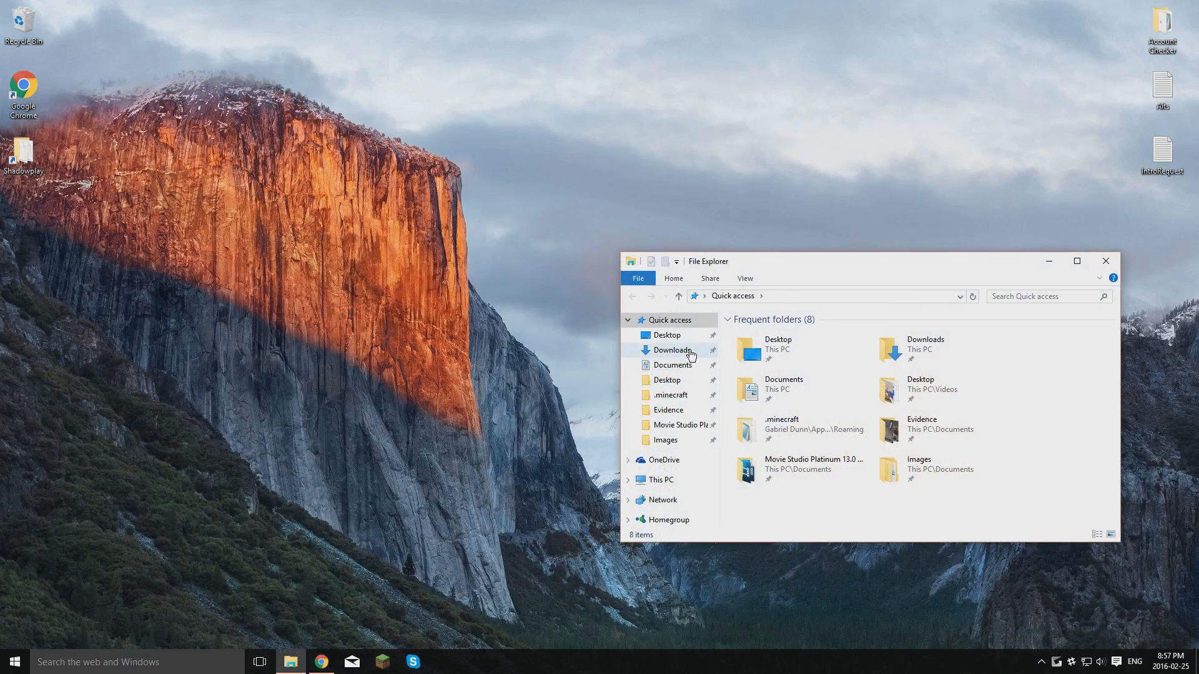
{"action": "left_click", "coordinate": [671, 349]}
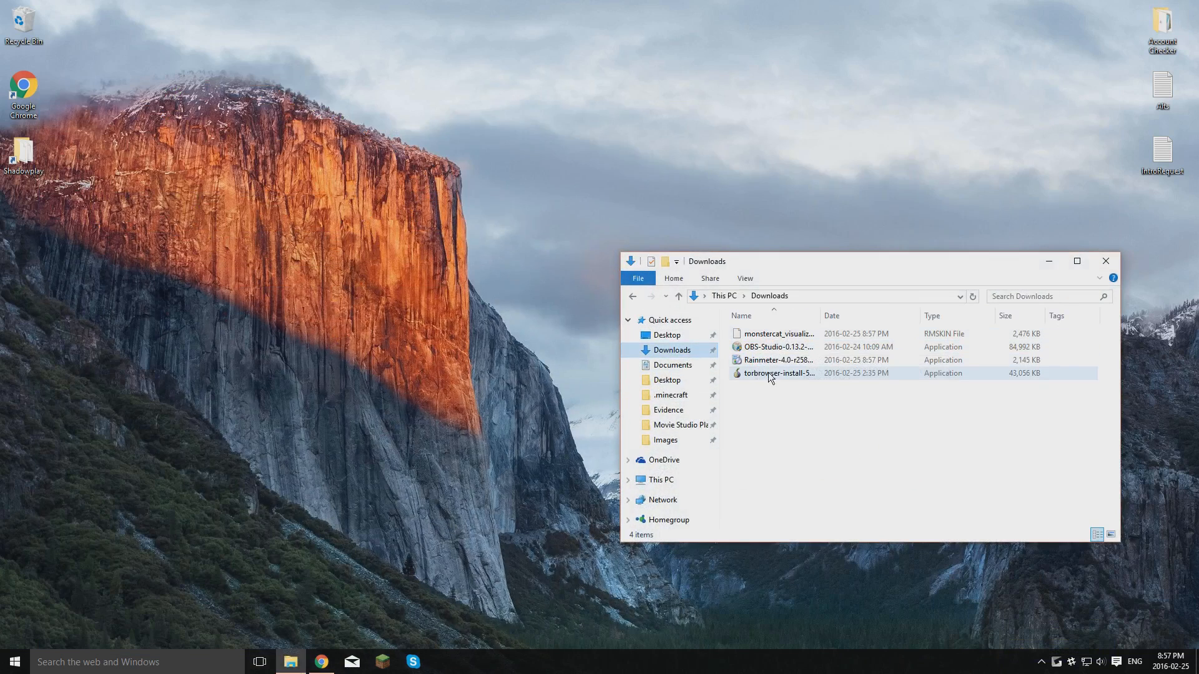
{"action": "double_click", "coordinate": [778, 360]}
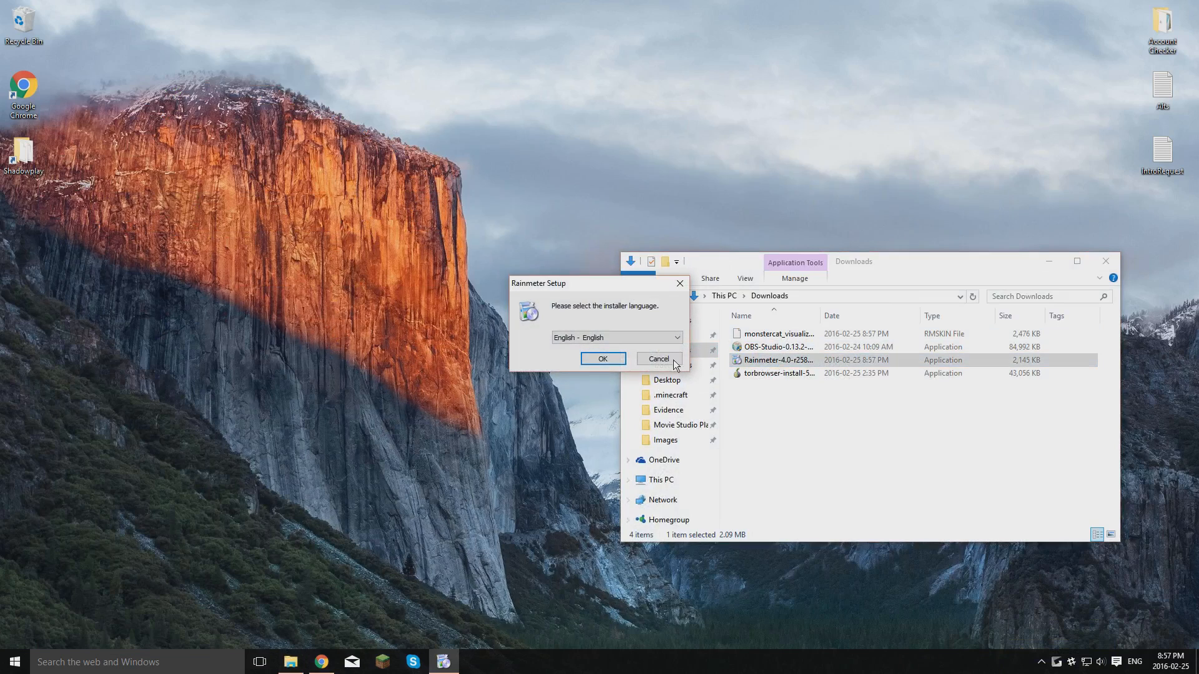
{"action": "left_click", "coordinate": [602, 358]}
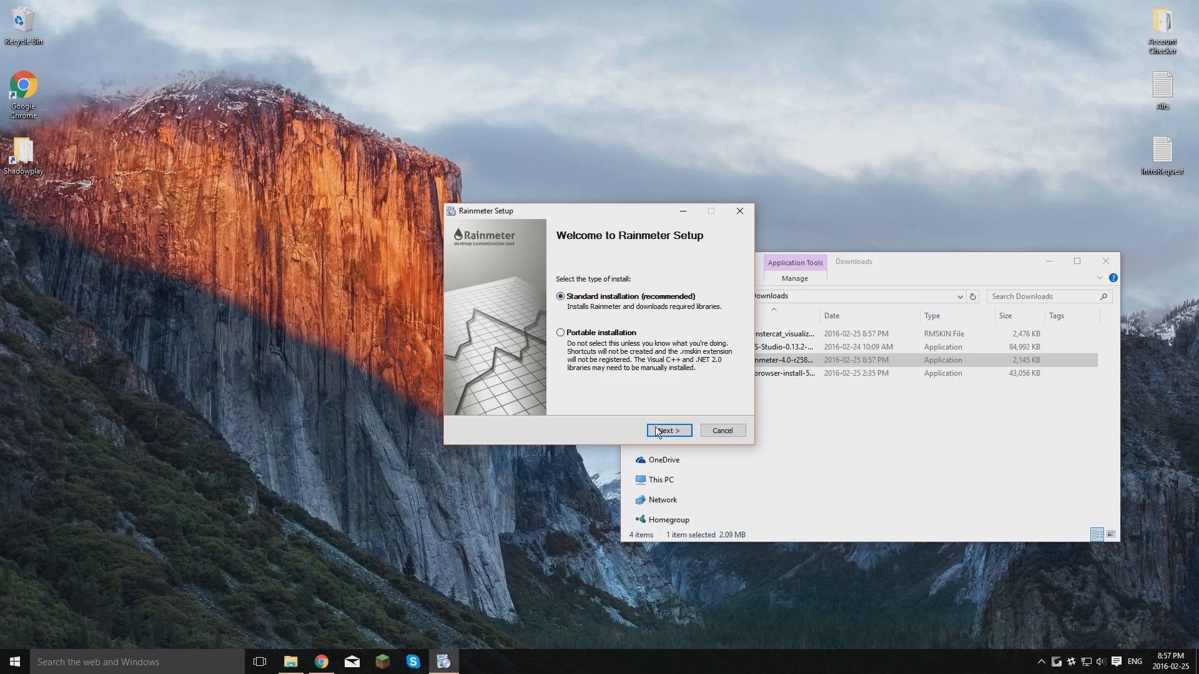
- Run the standard 64-bit installation, allow the UAC prompt, and finish with Rainmeter running
{"action": "left_click", "coordinate": [667, 430]}
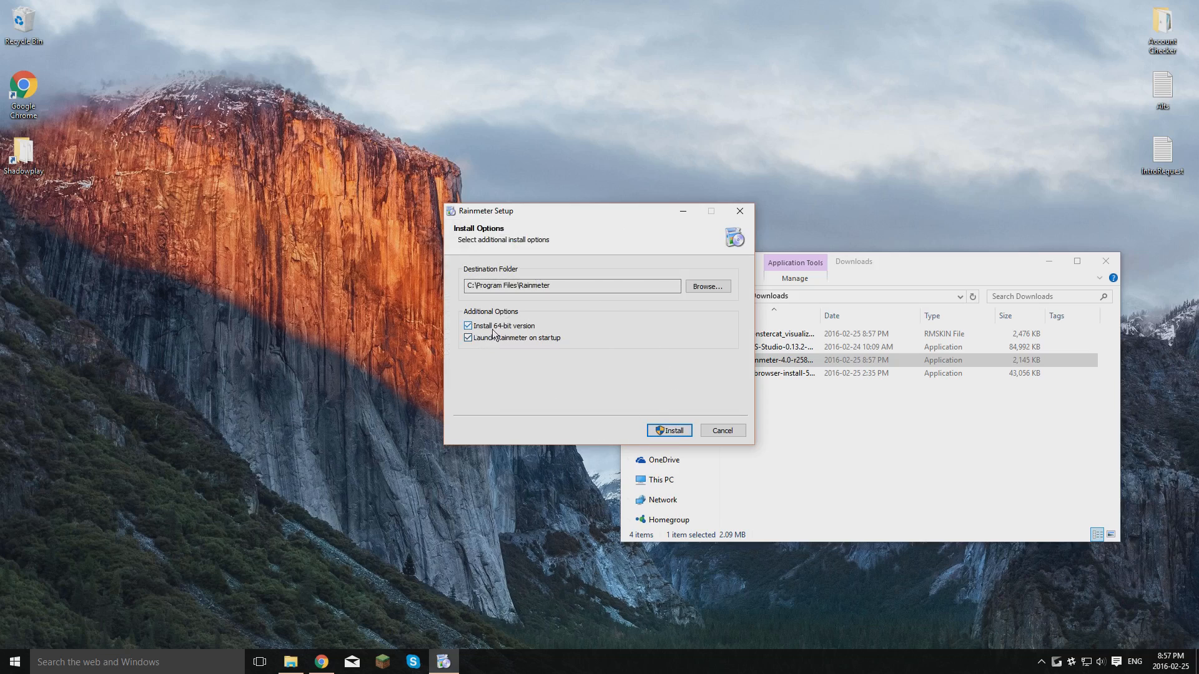
{"action": "left_click", "coordinate": [667, 431]}
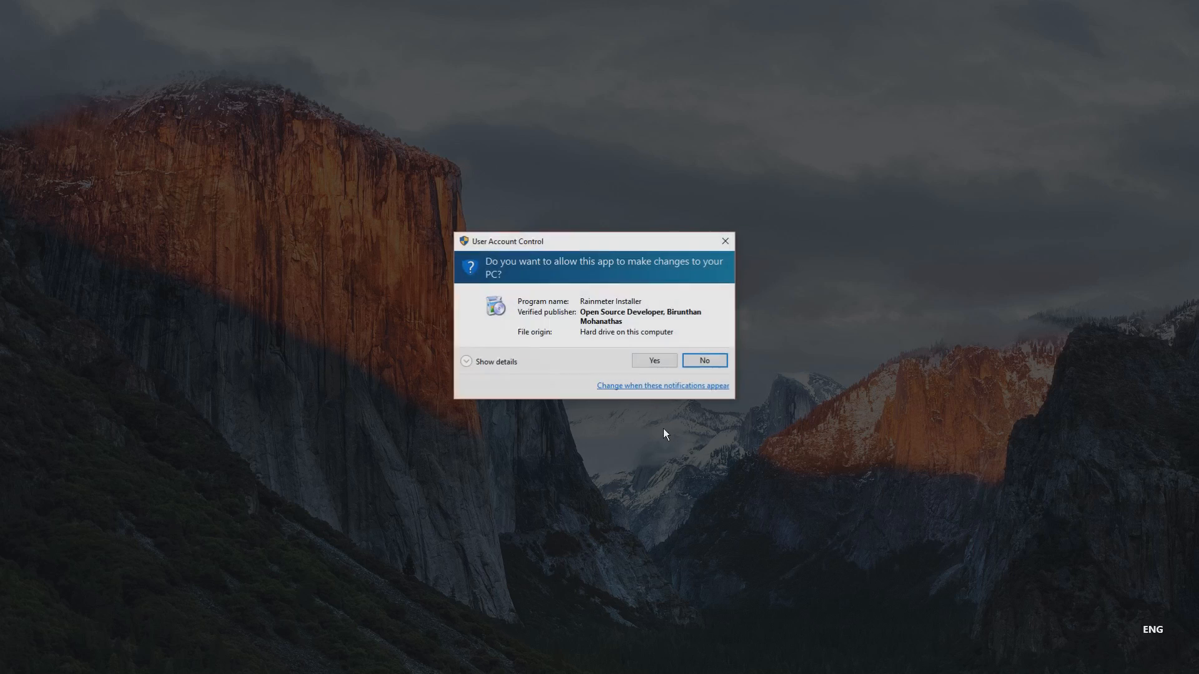
{"action": "left_click", "coordinate": [653, 360]}
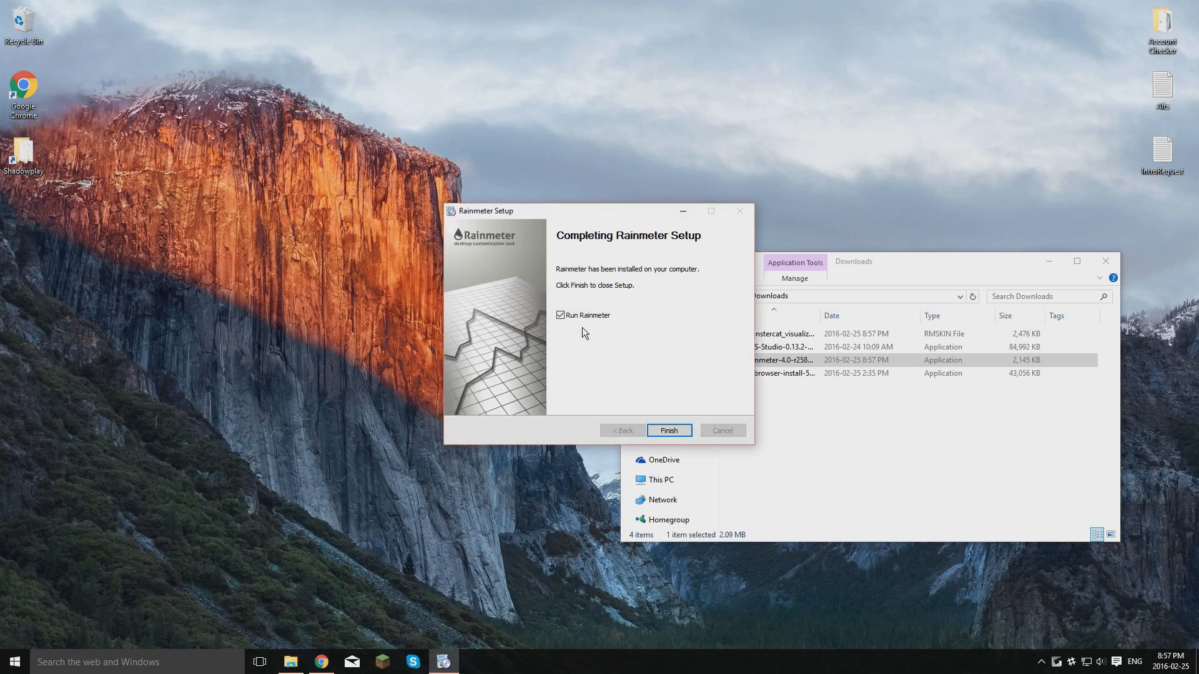
{"action": "left_click", "coordinate": [667, 430]}
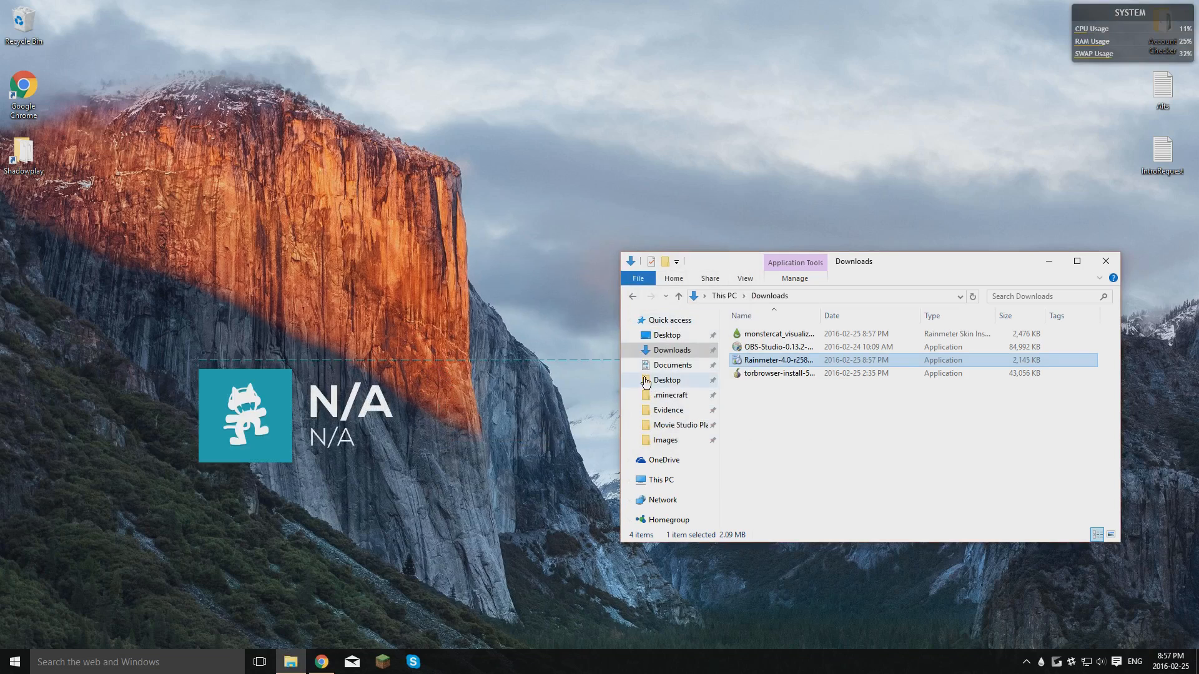
- Install the Monstercat Visualizer .rmskin package with SpotifyPlugin.dll included
{"action": "left_click_drag", "start_coordinate": [853, 261], "coordinate": [982, 293]}
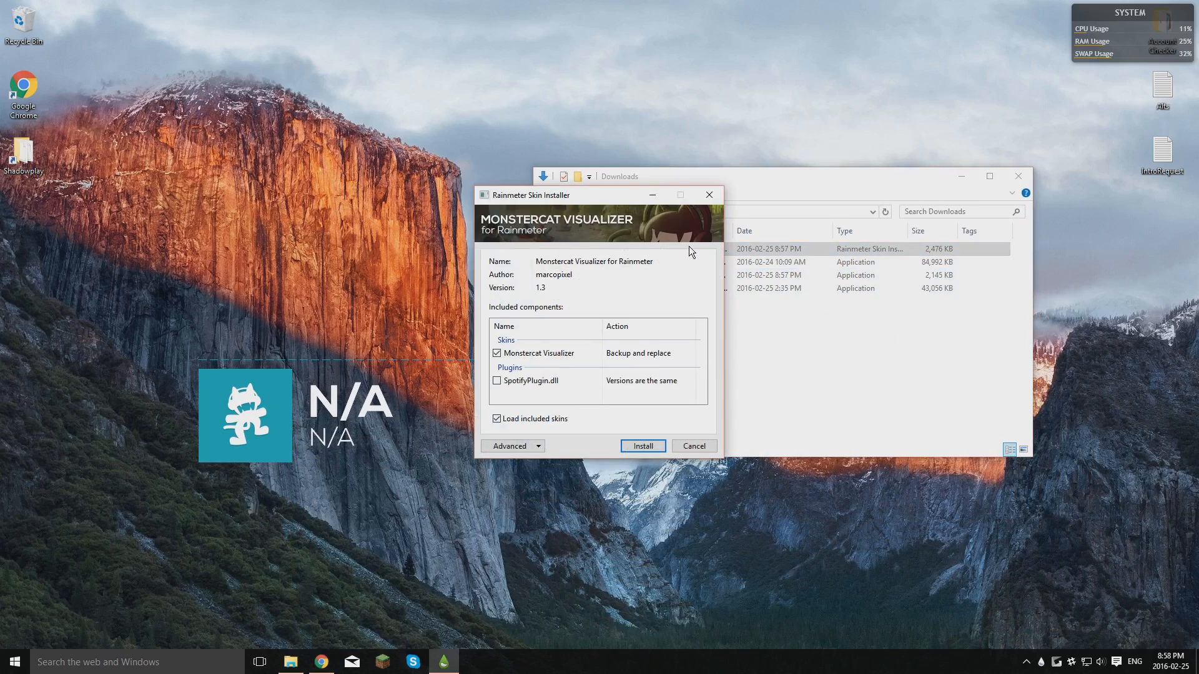
{"action": "left_click", "coordinate": [497, 381]}
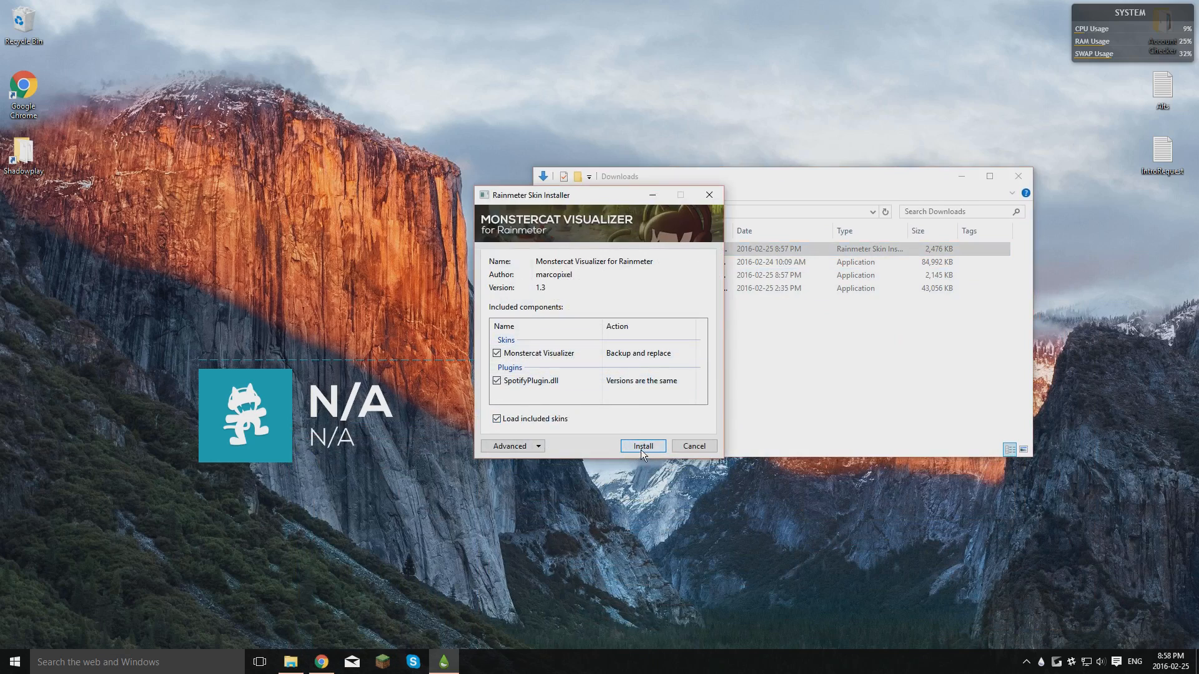
{"action": "left_click", "coordinate": [642, 446]}
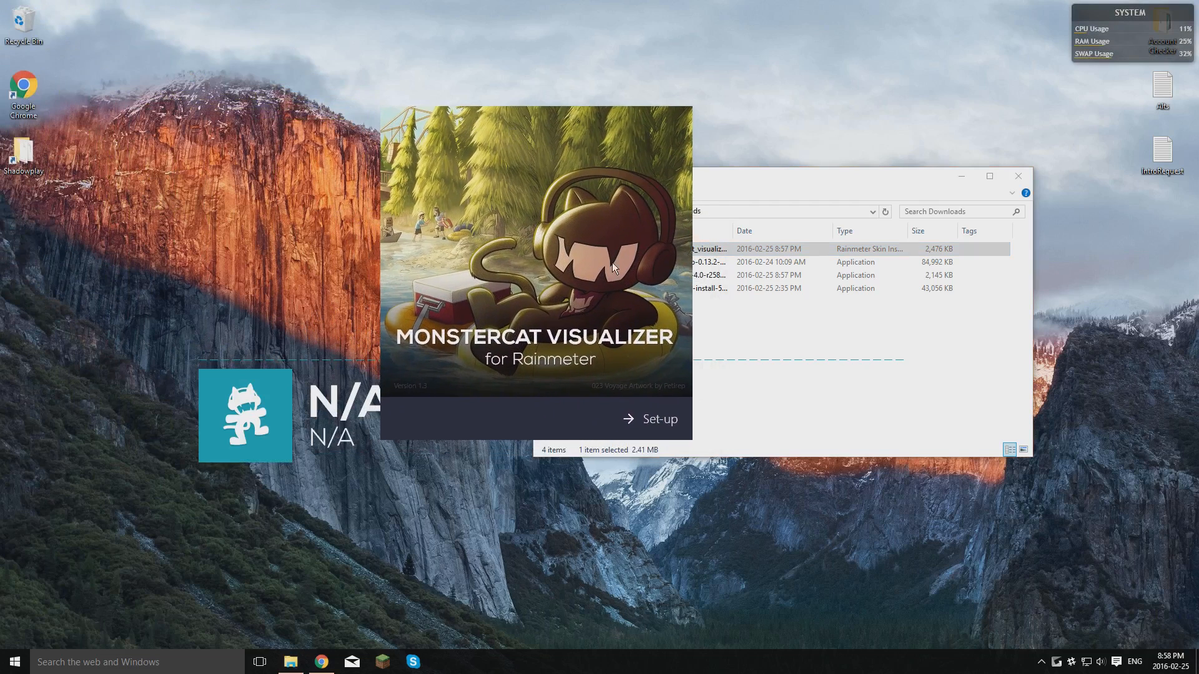
- Begin the visualizer setup and select Spotify as the media player, continuing to personalization
{"action": "left_click", "coordinate": [649, 420]}
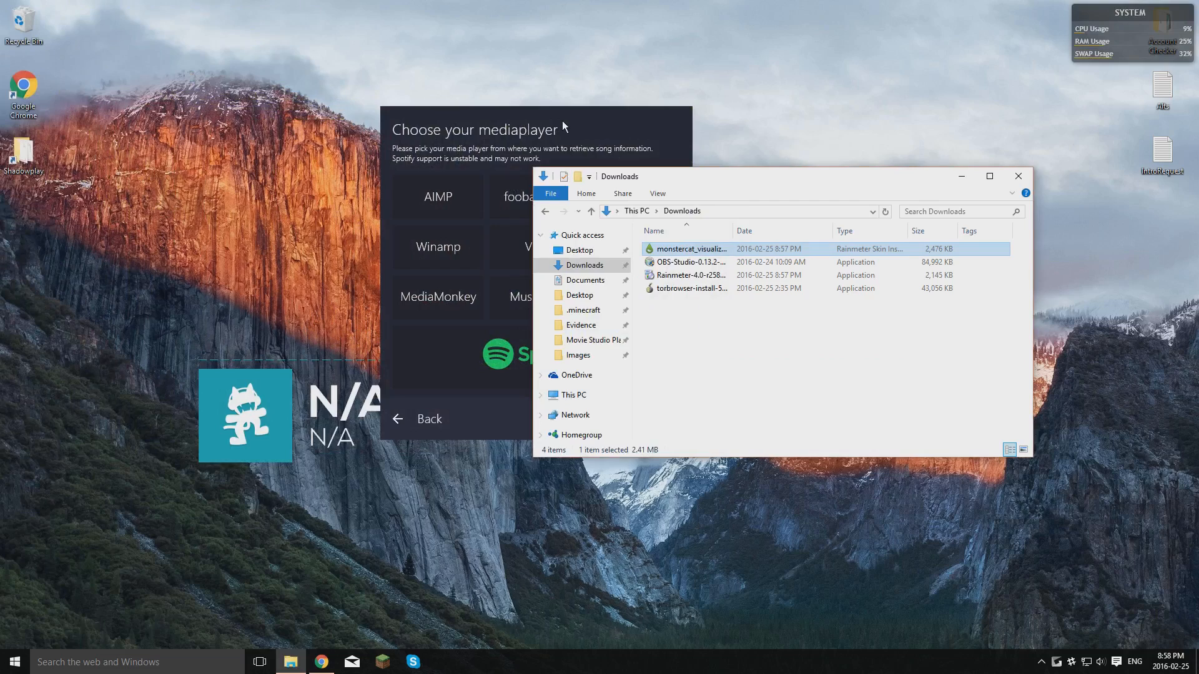
{"action": "left_click", "coordinate": [533, 353]}
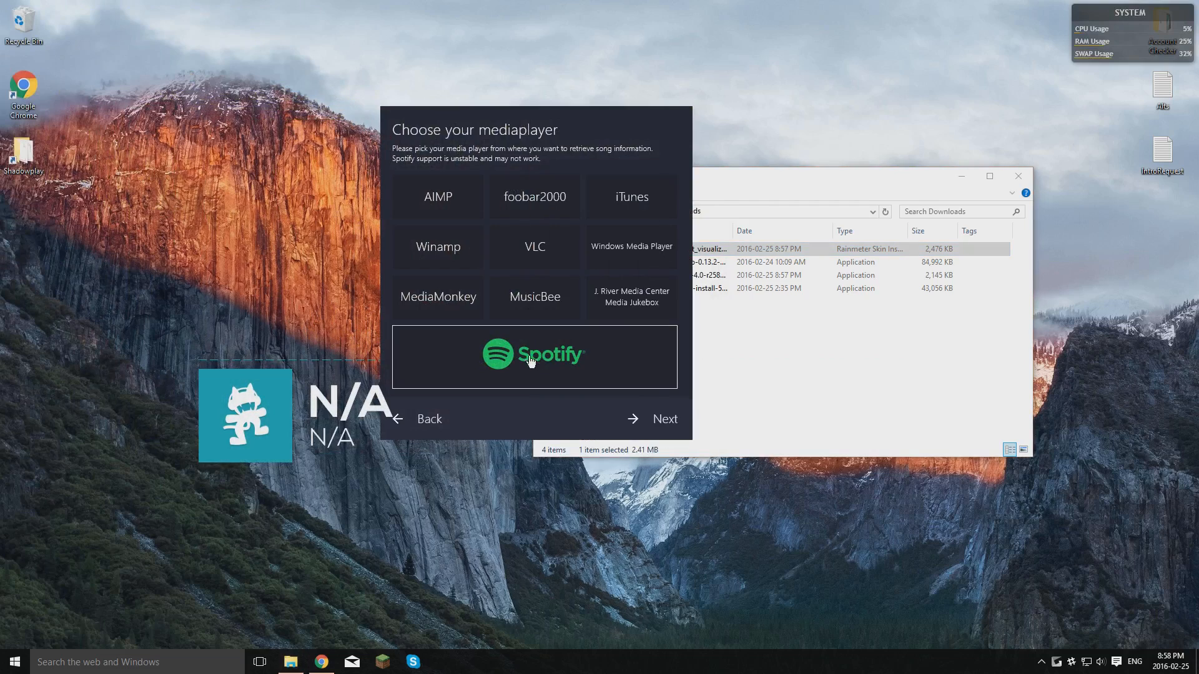
{"action": "mouse_move", "coordinate": [405, 280]}
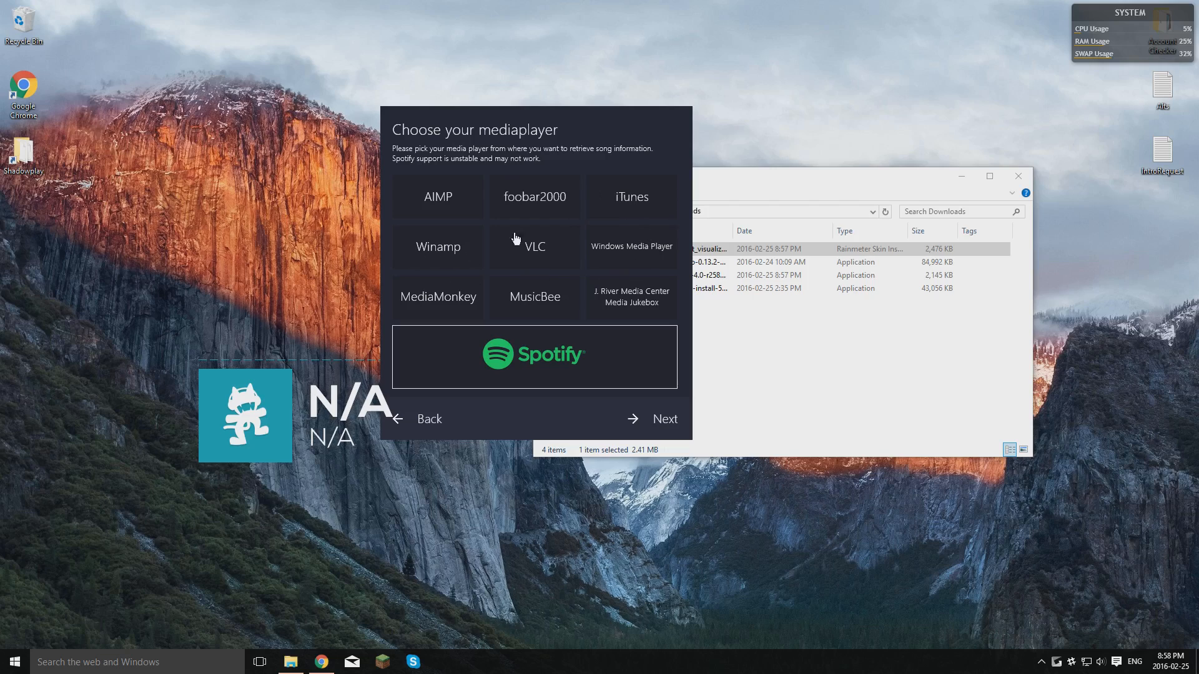
{"action": "mouse_move", "coordinate": [641, 423]}
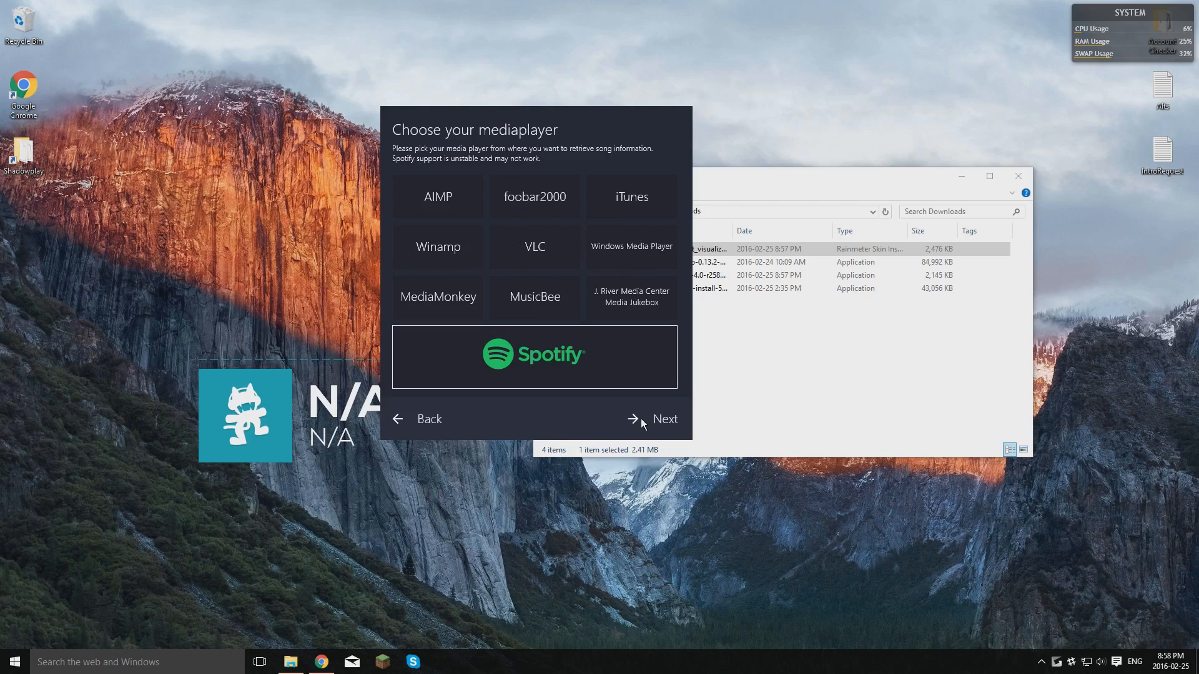
{"action": "left_click", "coordinate": [663, 419]}
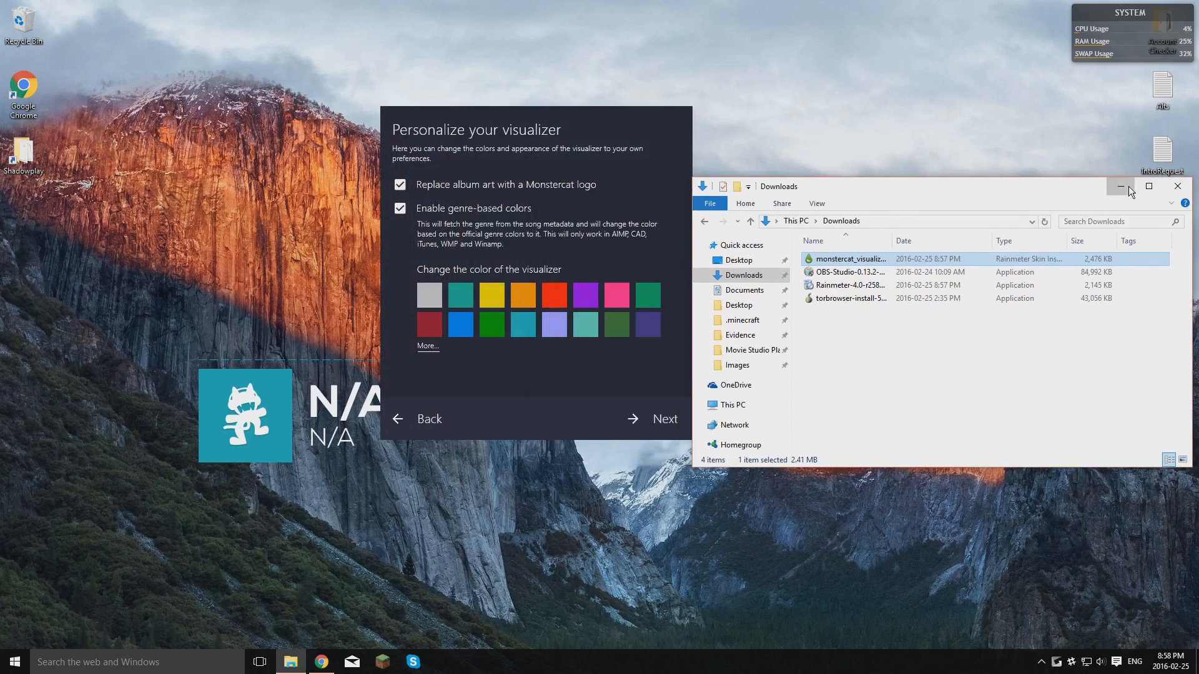
- Keep the genre-based colours option ticked and pick the blue swatch for the visualizer
{"action": "left_click", "coordinate": [1120, 186]}
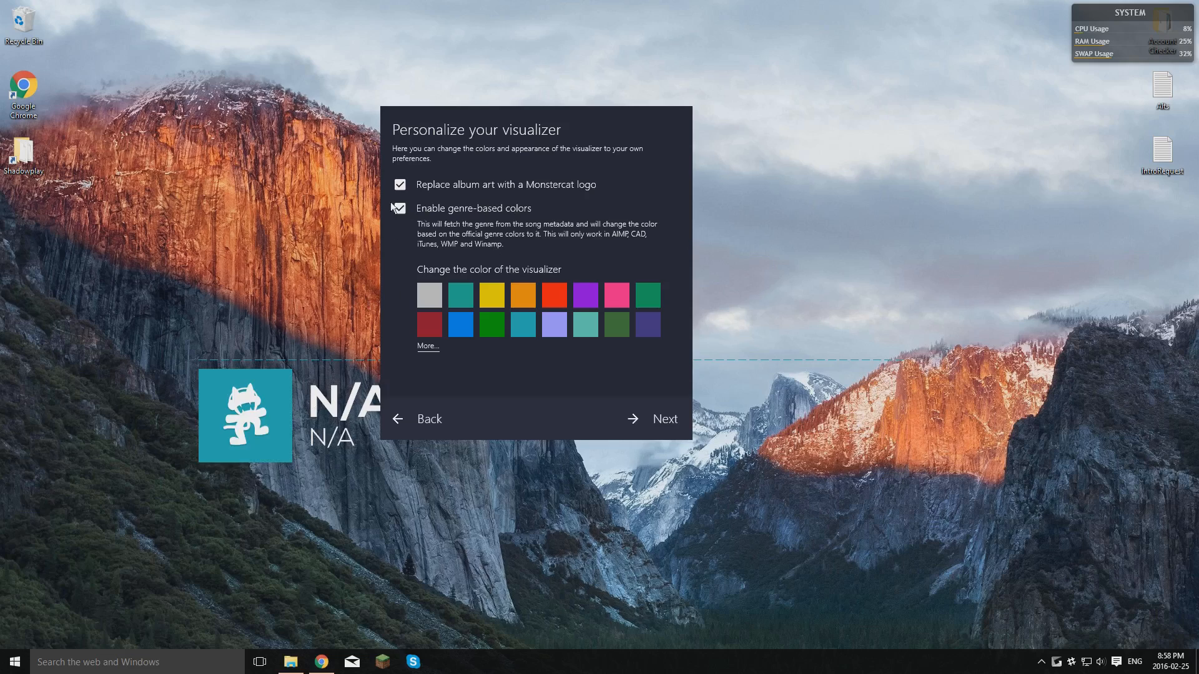
{"action": "left_click", "coordinate": [399, 209]}
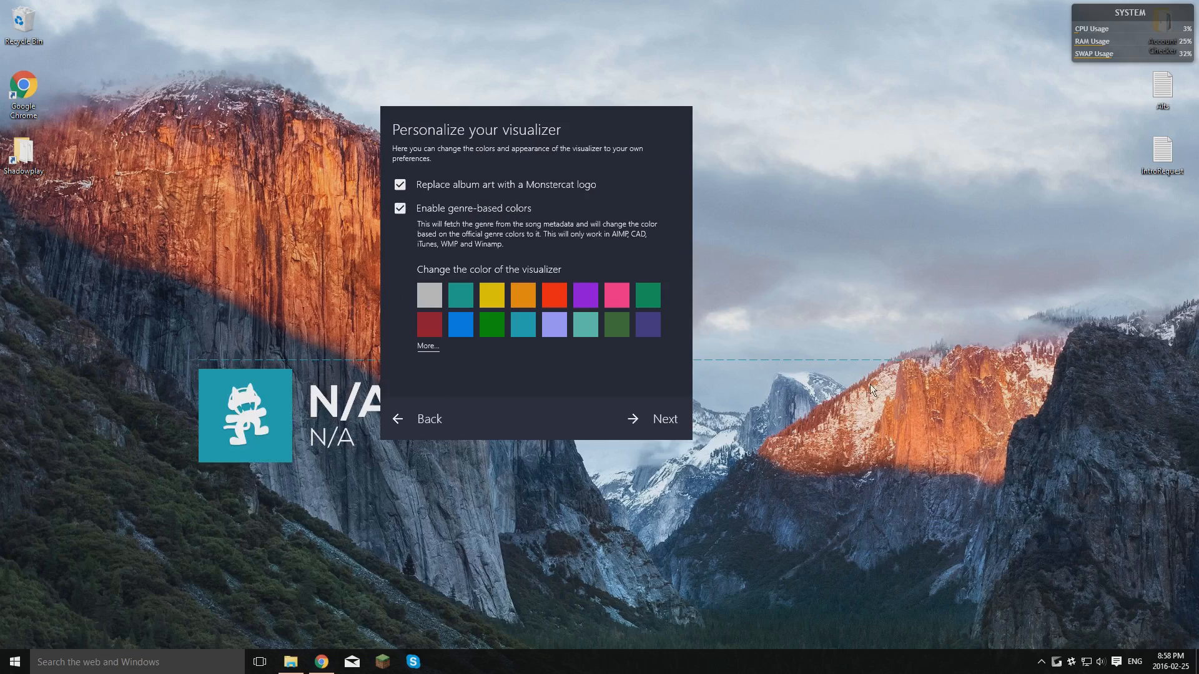
{"action": "mouse_move", "coordinate": [356, 298]}
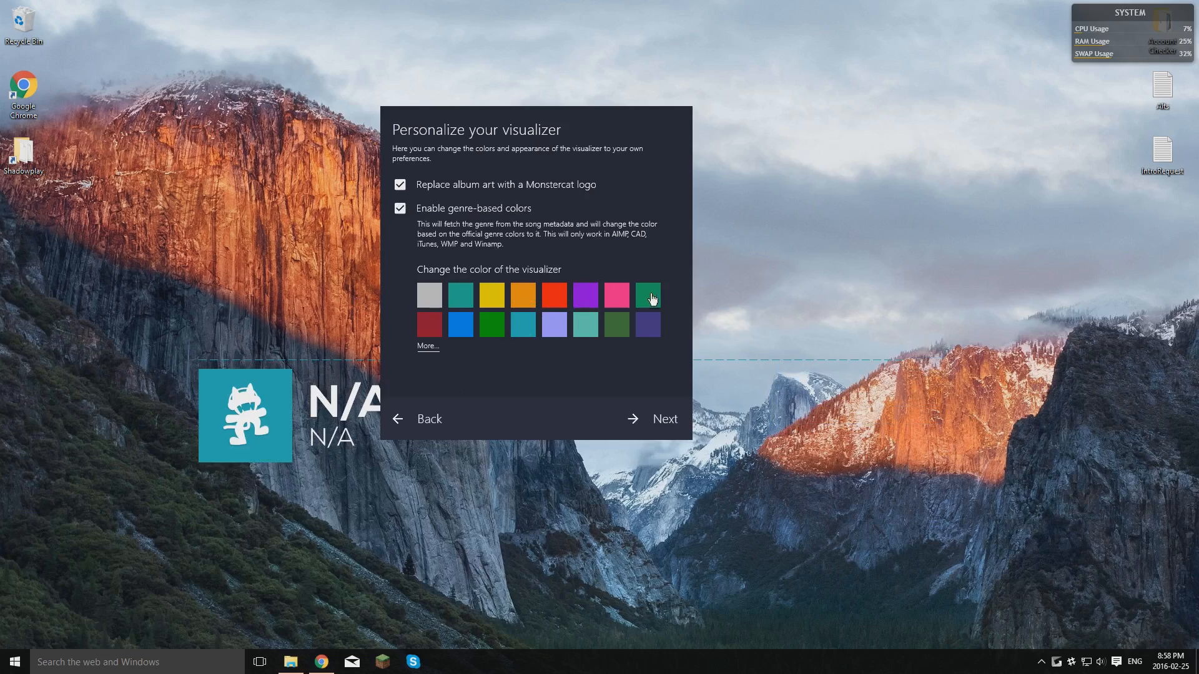
{"action": "left_click", "coordinate": [460, 295]}
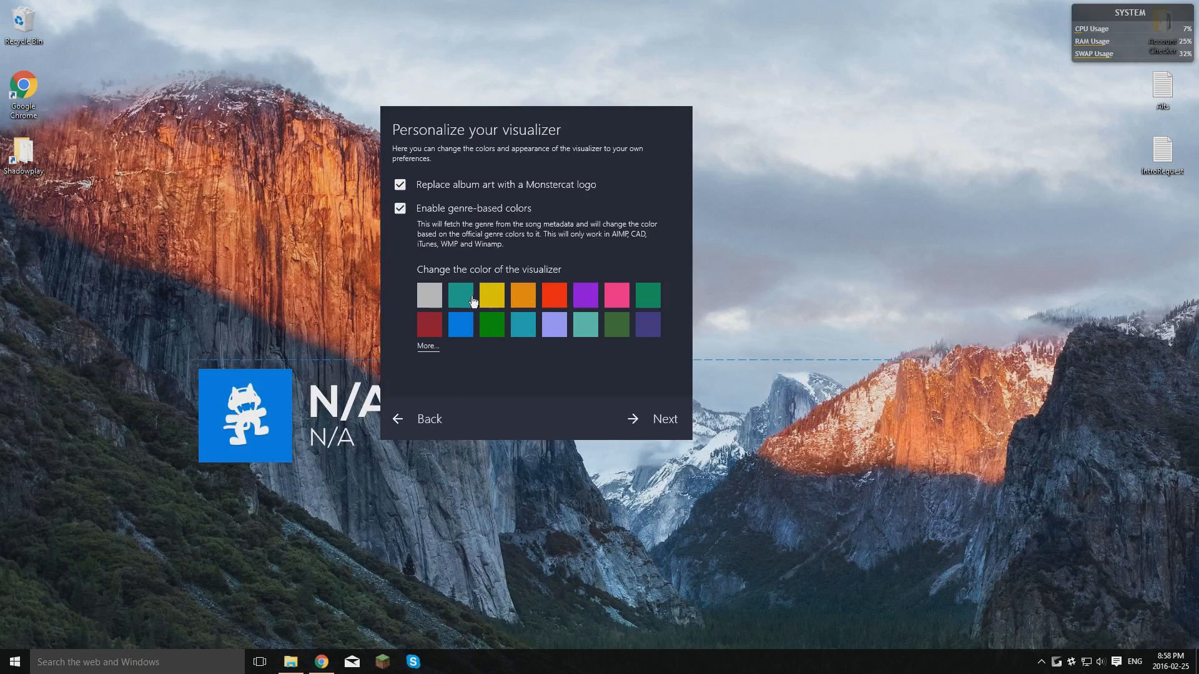
{"action": "left_click", "coordinate": [553, 295]}
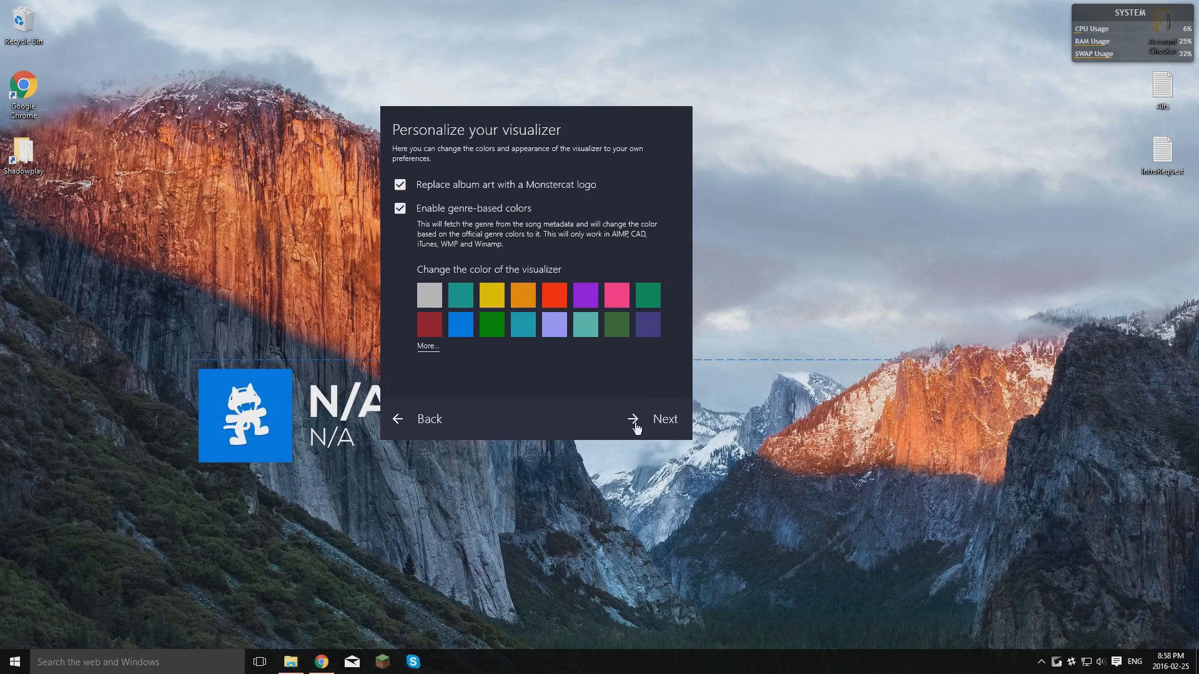
- Accept the colour settings and finish setup, leaving the blue widget on the desktop
{"action": "left_click", "coordinate": [633, 420]}
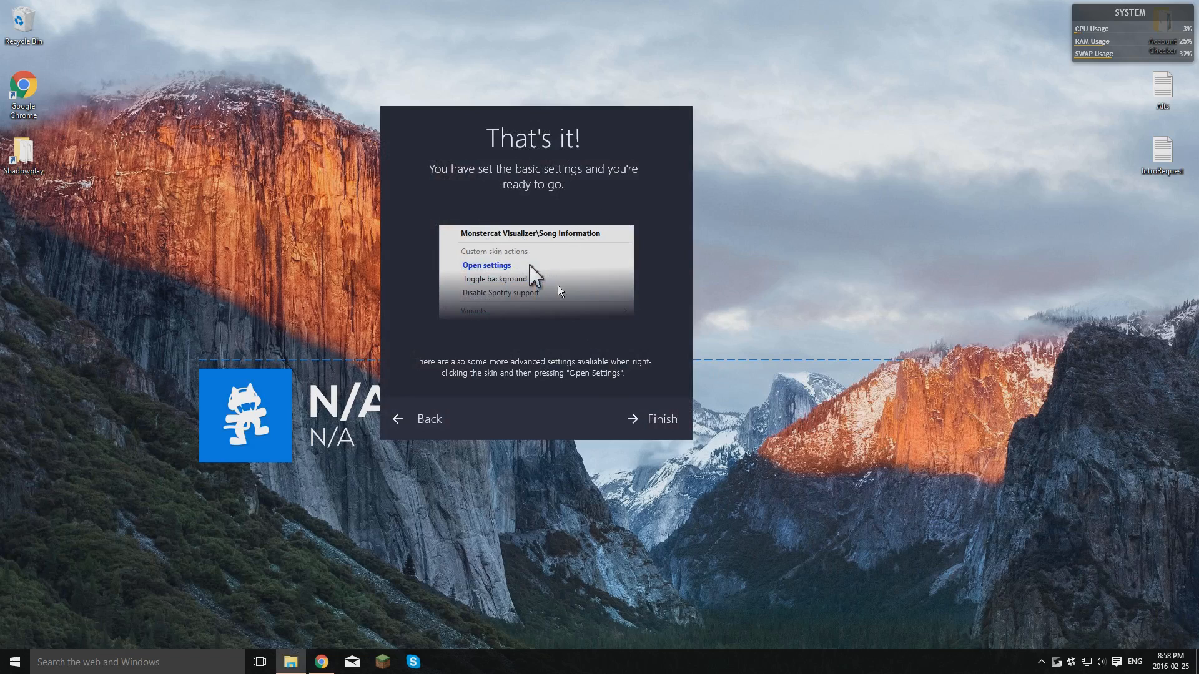
{"action": "left_click", "coordinate": [662, 419]}
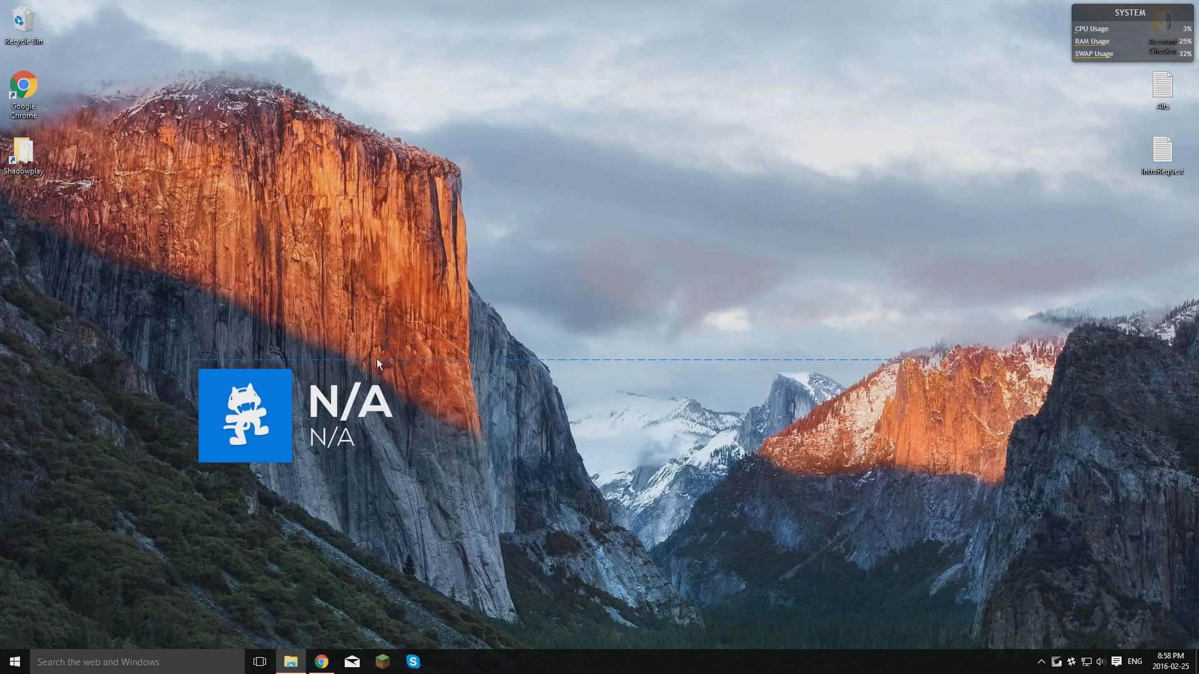
{"action": "mouse_move", "coordinate": [331, 355]}
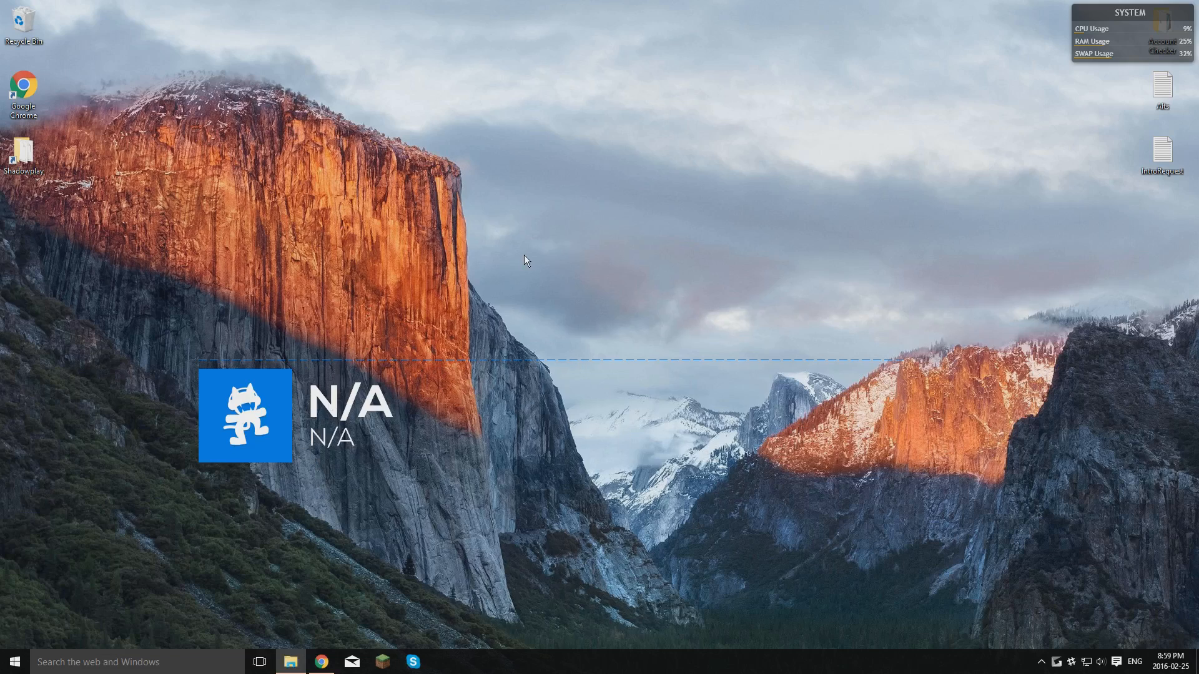
{"action": "mouse_move", "coordinate": [396, 584]}
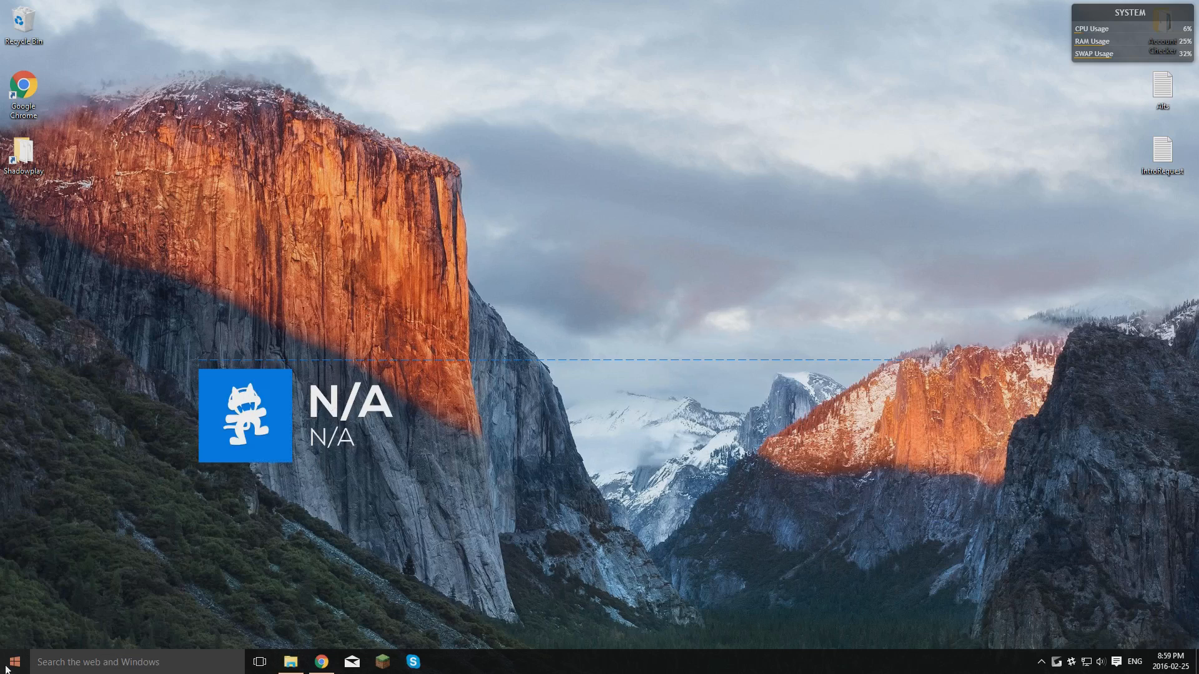
- Launch Spotify from Start and play Hellcat by Desmeon from the saved playlist
{"action": "left_click", "coordinate": [12, 662]}
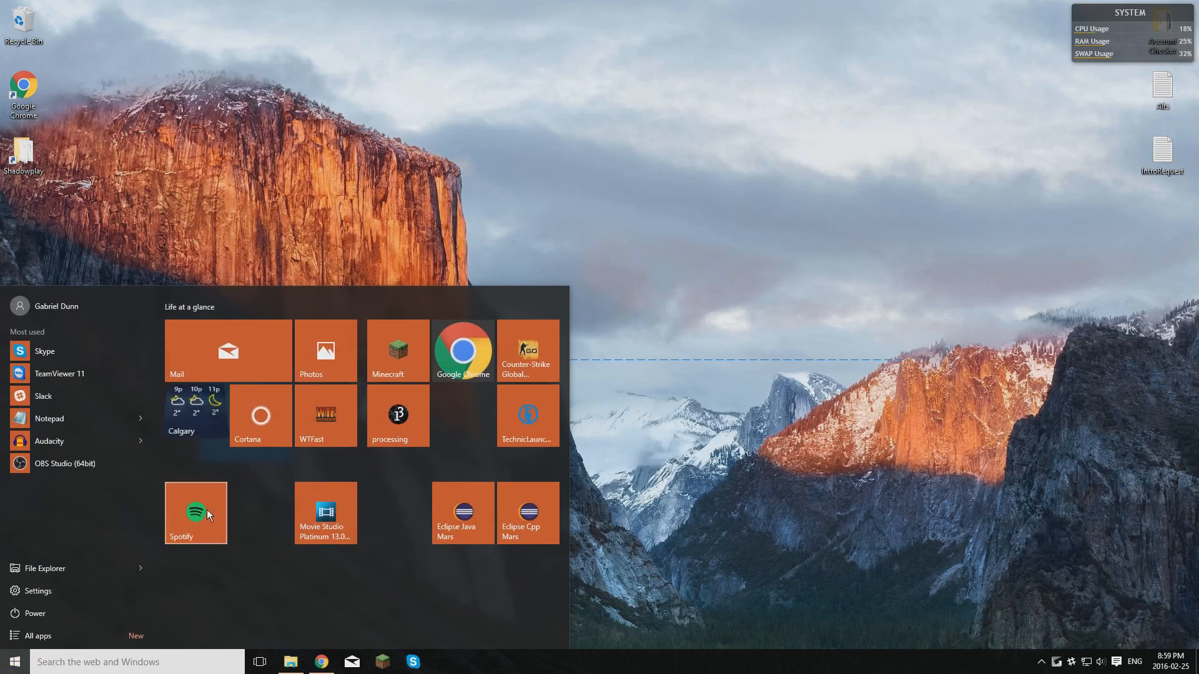
{"action": "left_click", "coordinate": [196, 513]}
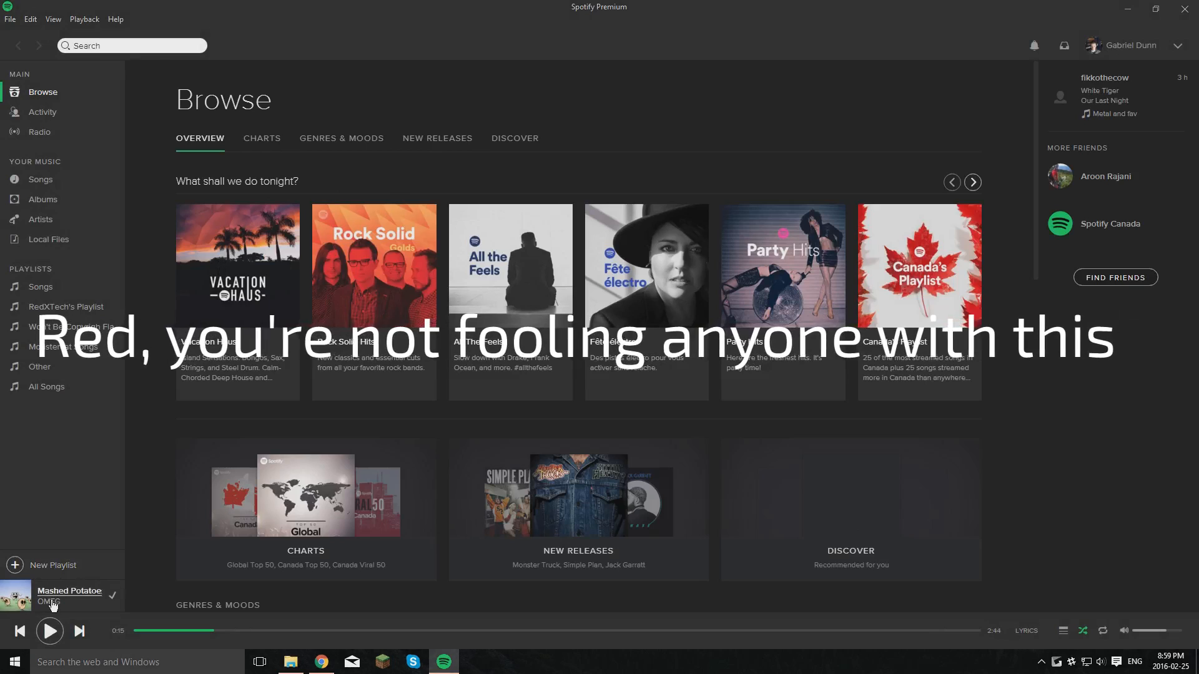
{"action": "left_click", "coordinate": [67, 307]}
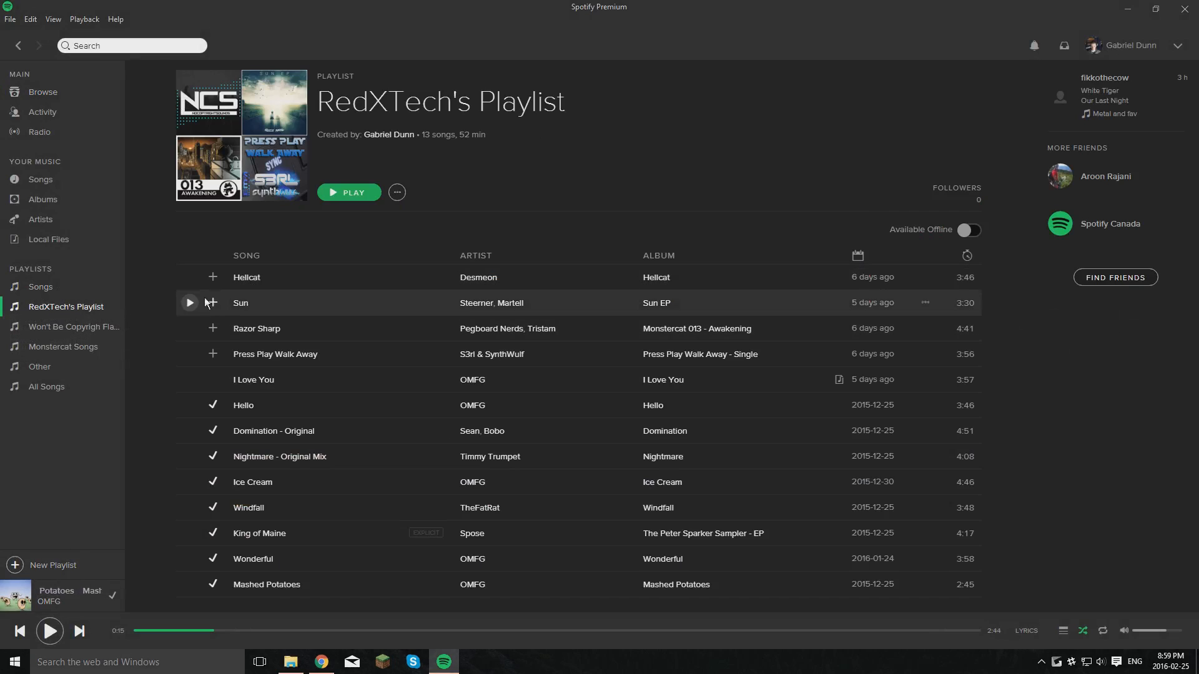
{"action": "left_click", "coordinate": [349, 192]}
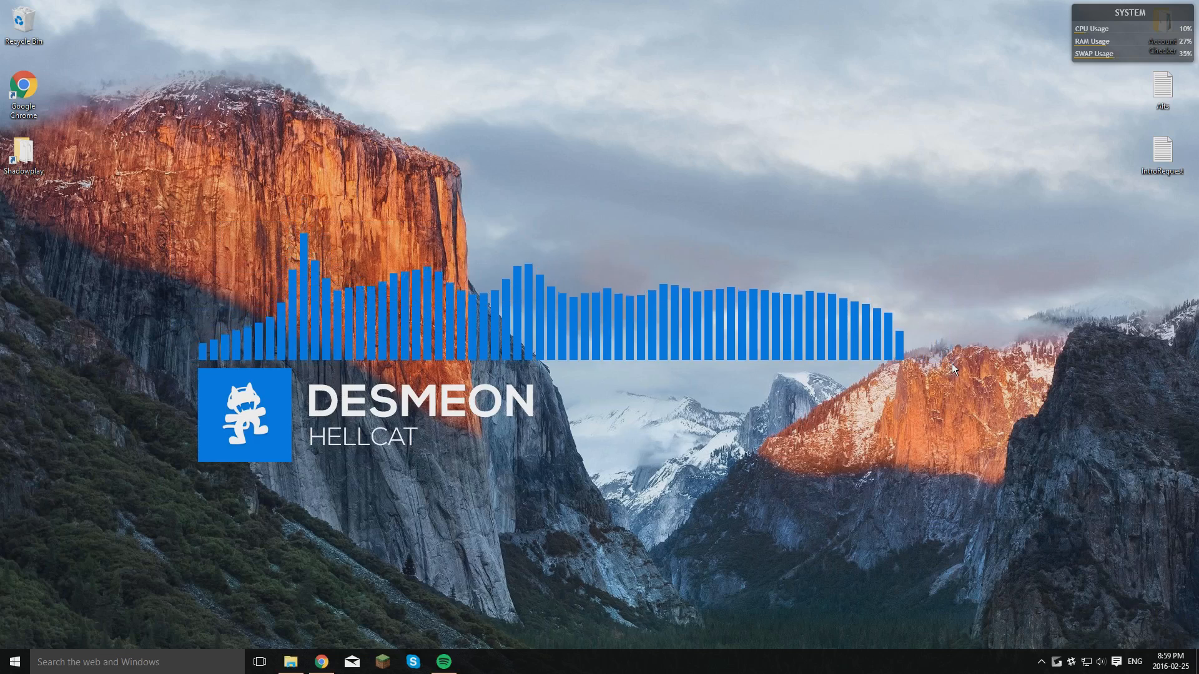
- Pause Hellcat in Spotify and minimize it so the visualizer shows DESMEON / HELLCAT with flat bars
{"action": "left_click", "coordinate": [442, 662]}
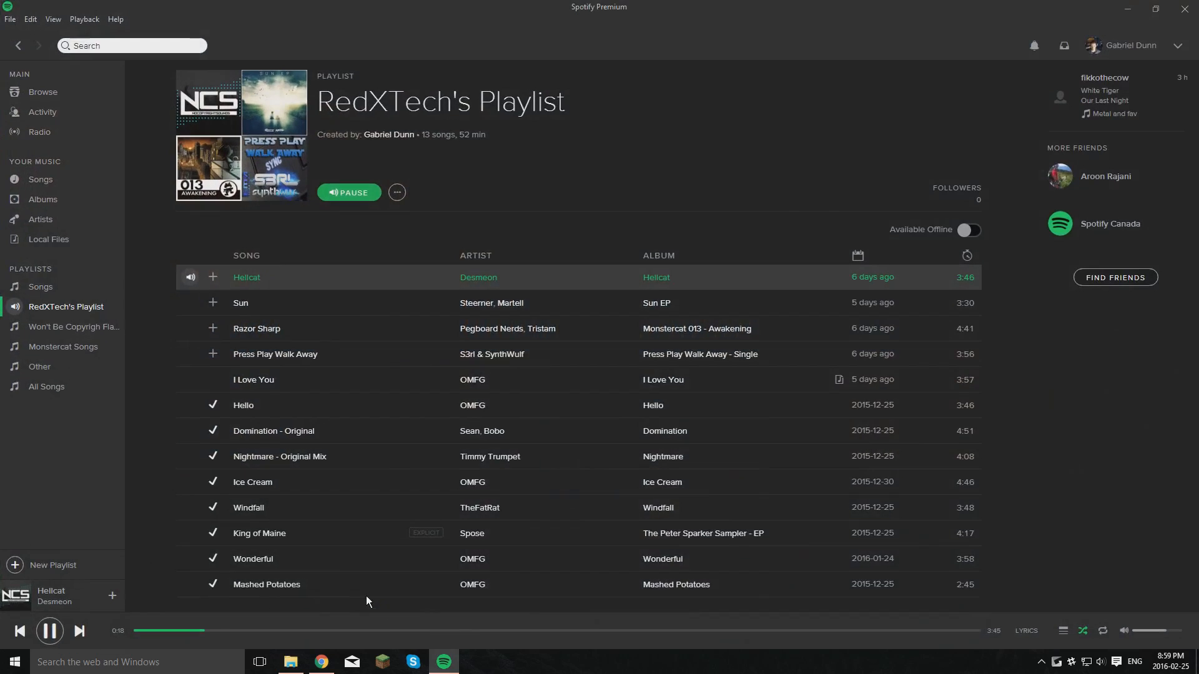
{"action": "left_click", "coordinate": [348, 192]}
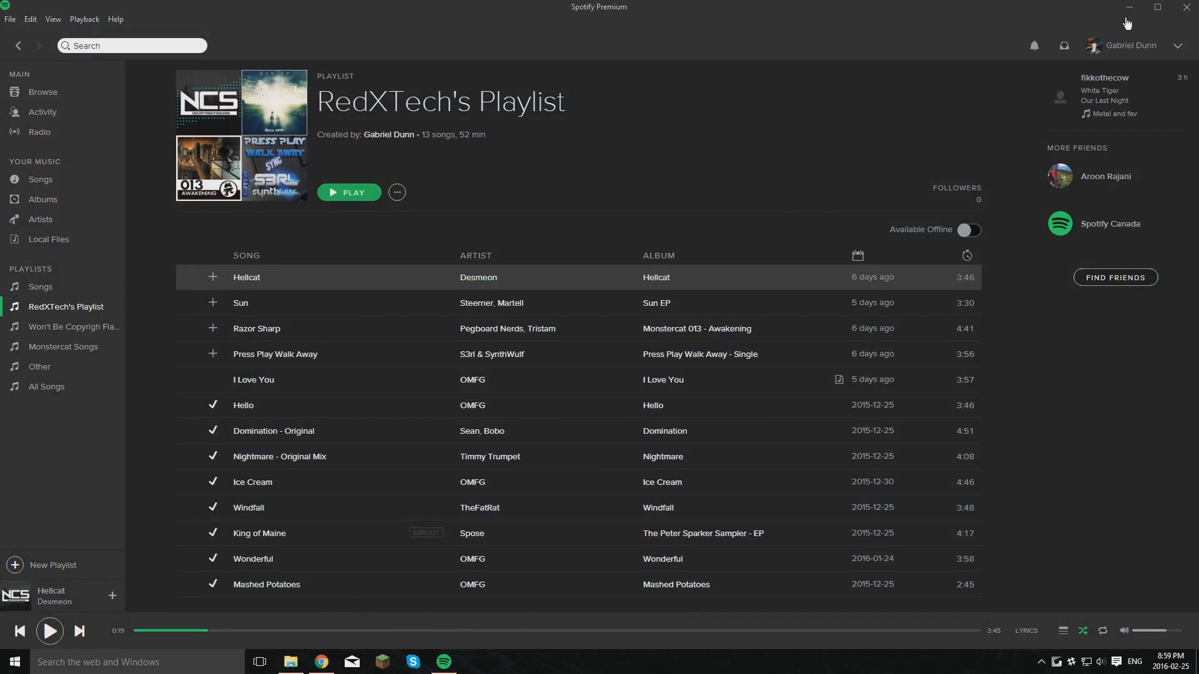
{"action": "left_click", "coordinate": [1128, 7]}
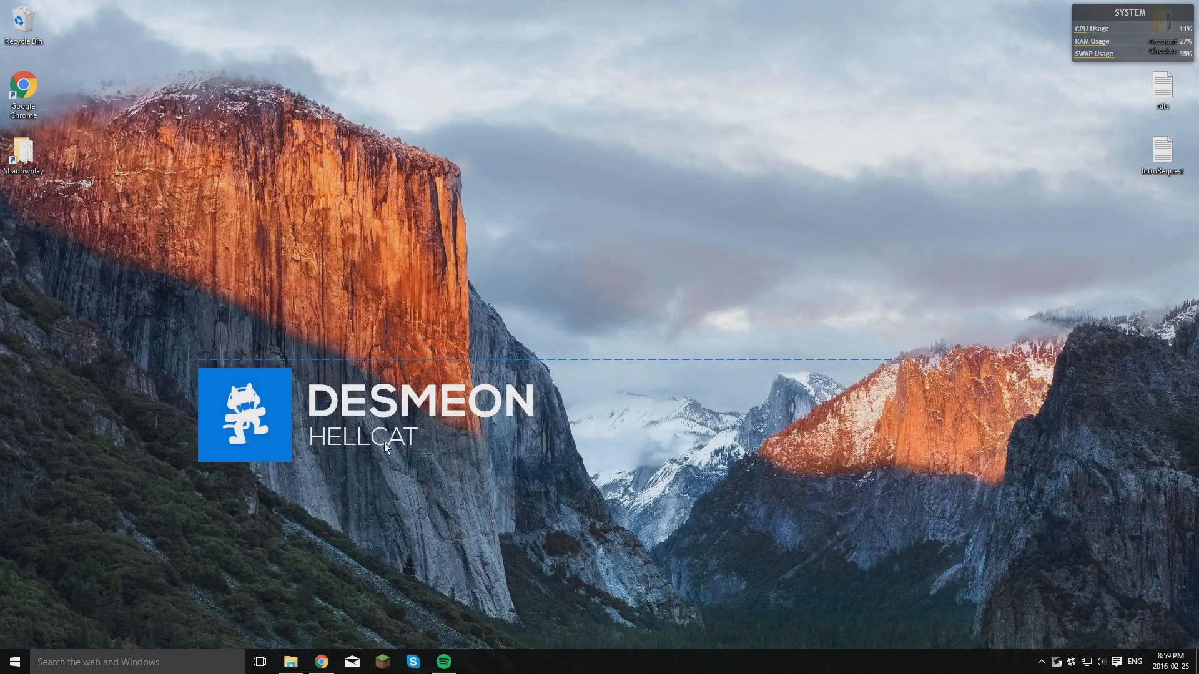
{"action": "mouse_move", "coordinate": [897, 188]}
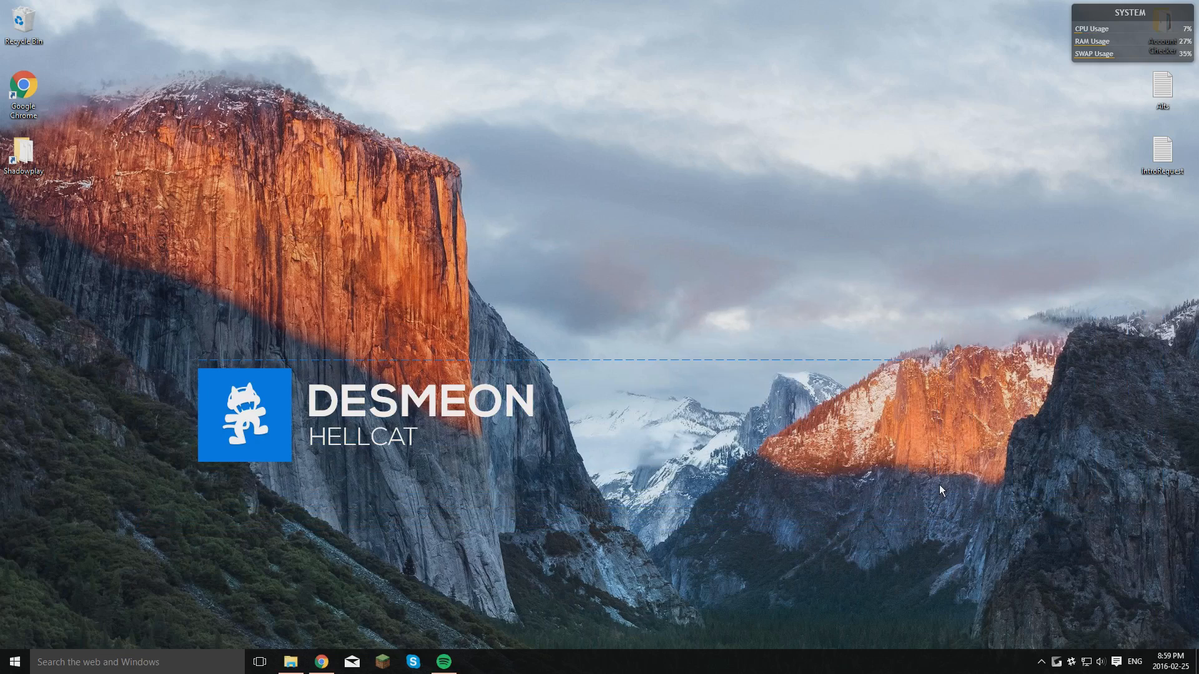
{"action": "mouse_move", "coordinate": [541, 375]}
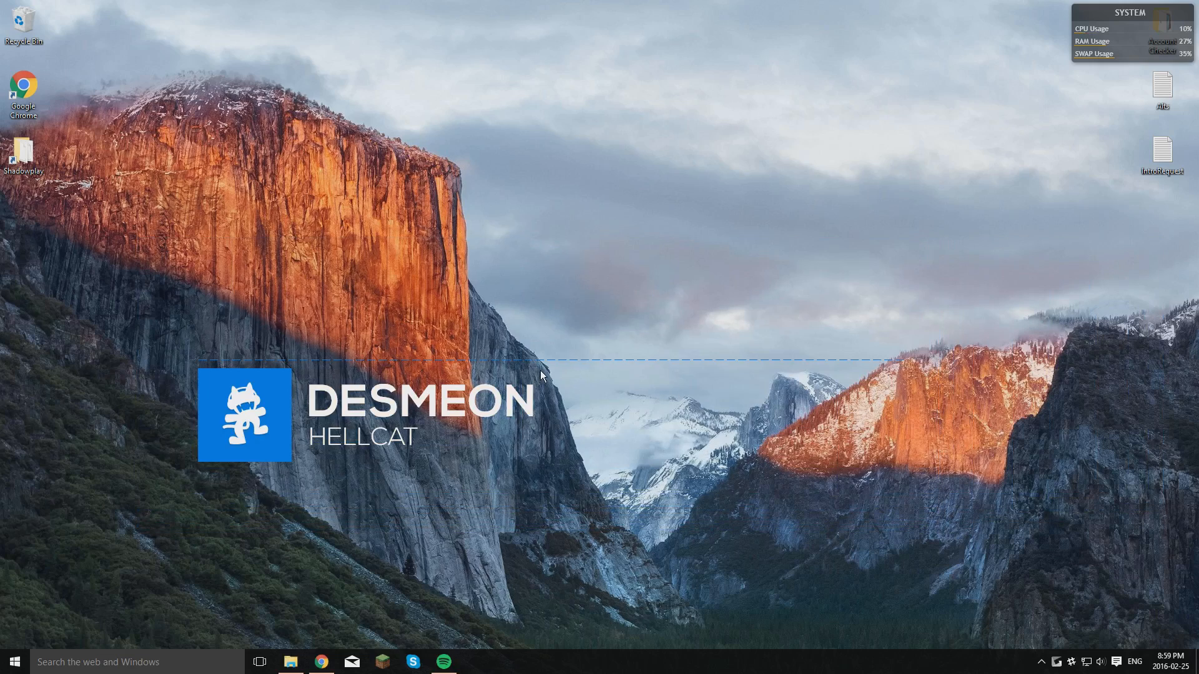
{"action": "mouse_move", "coordinate": [419, 336]}
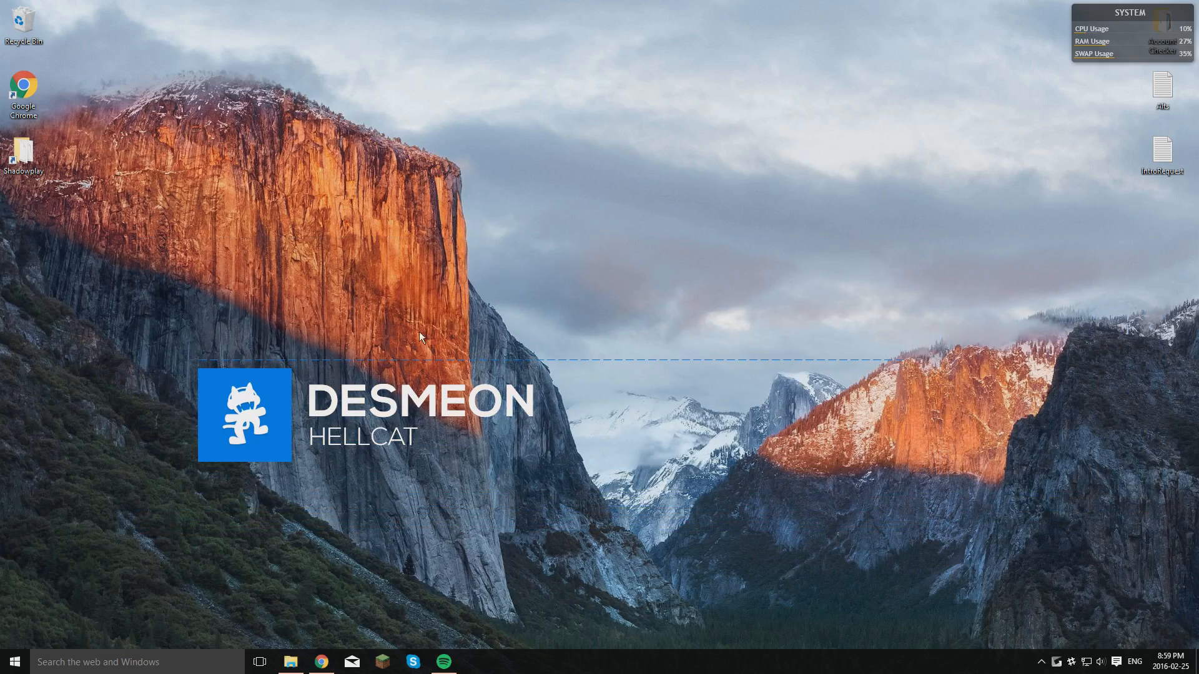
{"action": "mouse_move", "coordinate": [176, 292]}
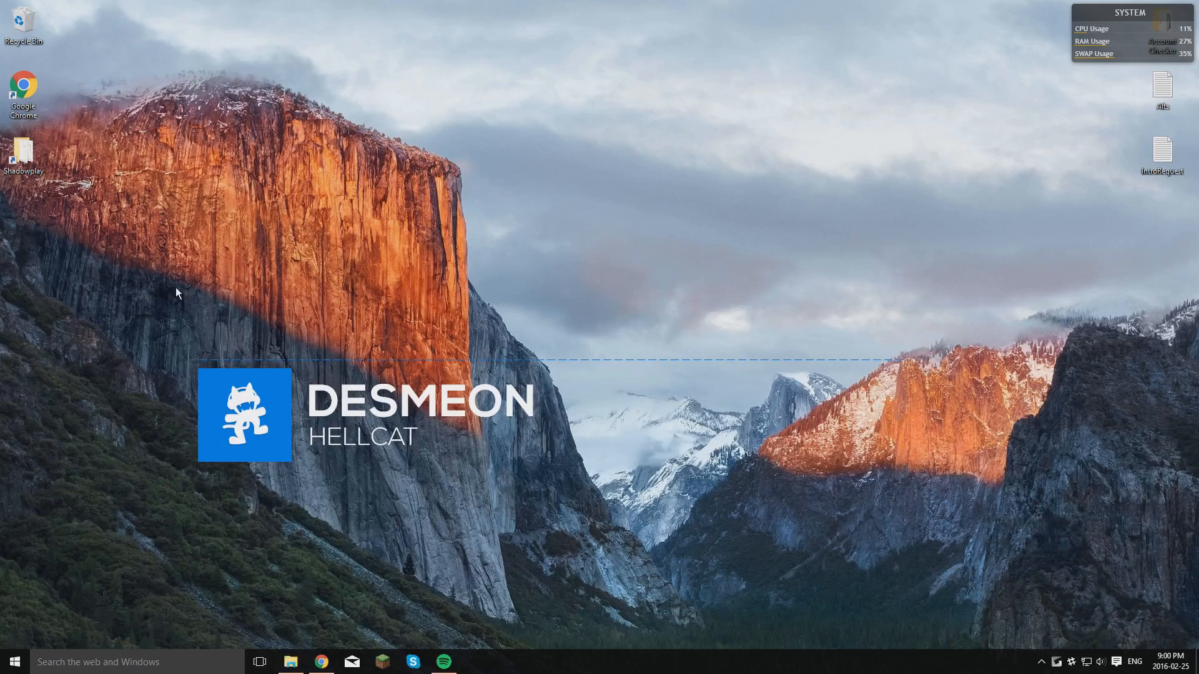
{"action": "mouse_move", "coordinate": [174, 183]}
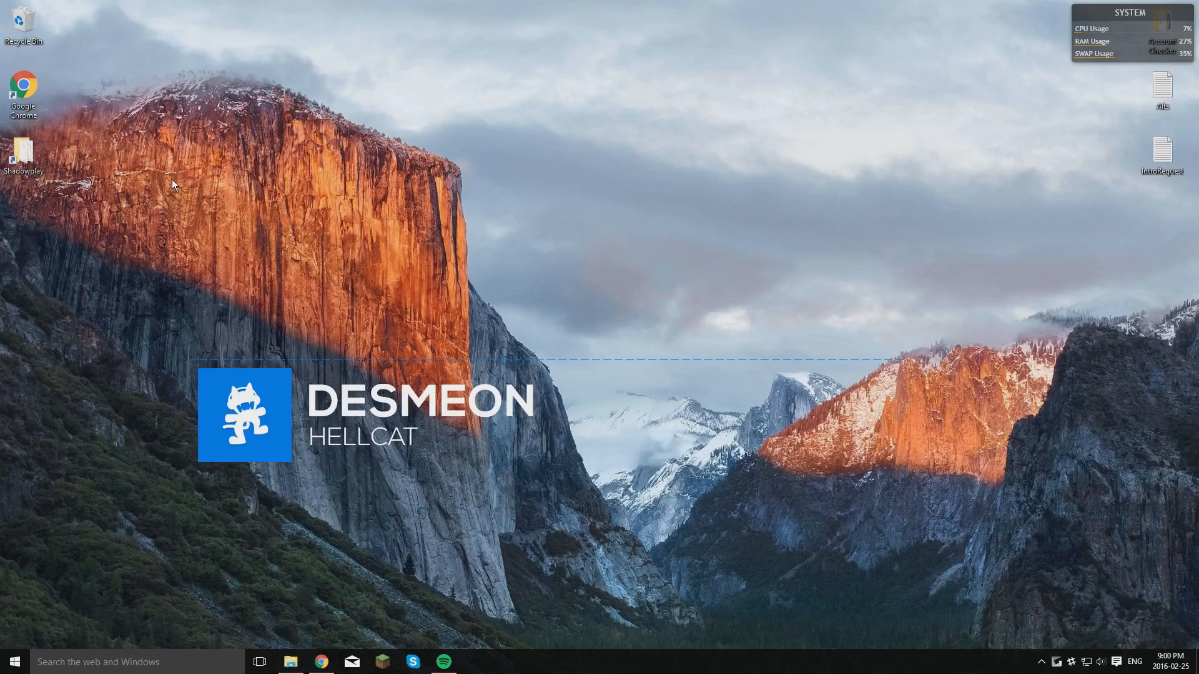